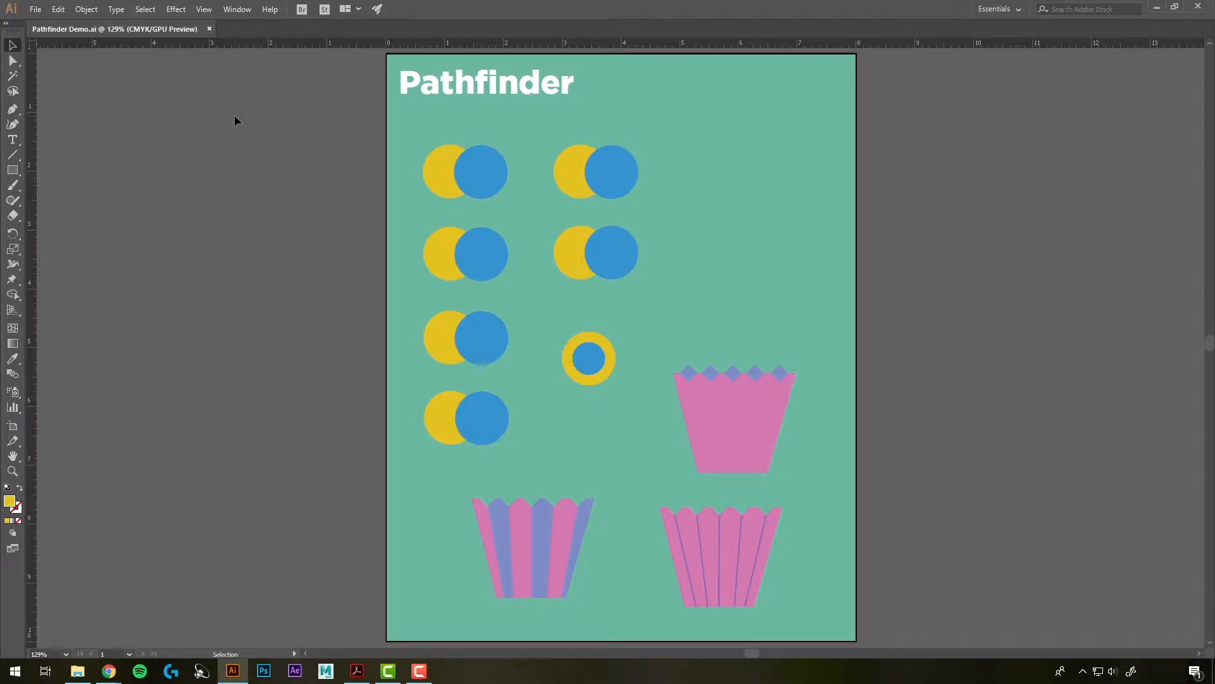
mouse_move(241, 48)
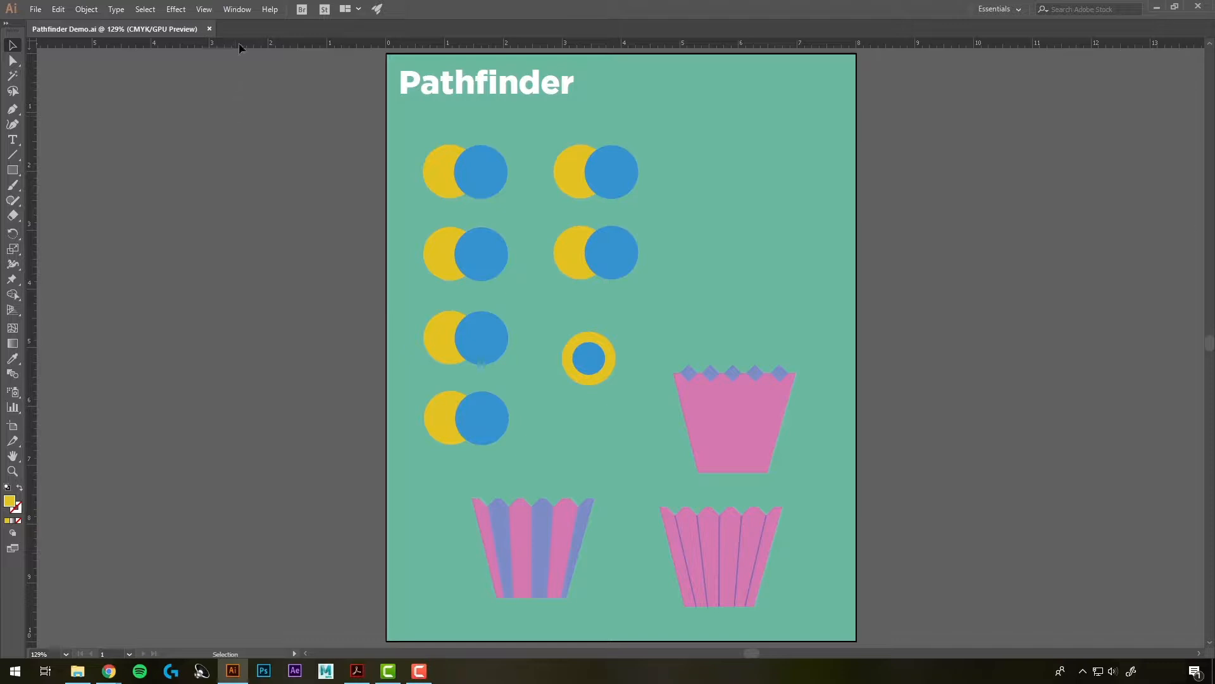
Step: Show the Pathfinder panel from the Window menu beside the demo artboard
left_click(237, 9)
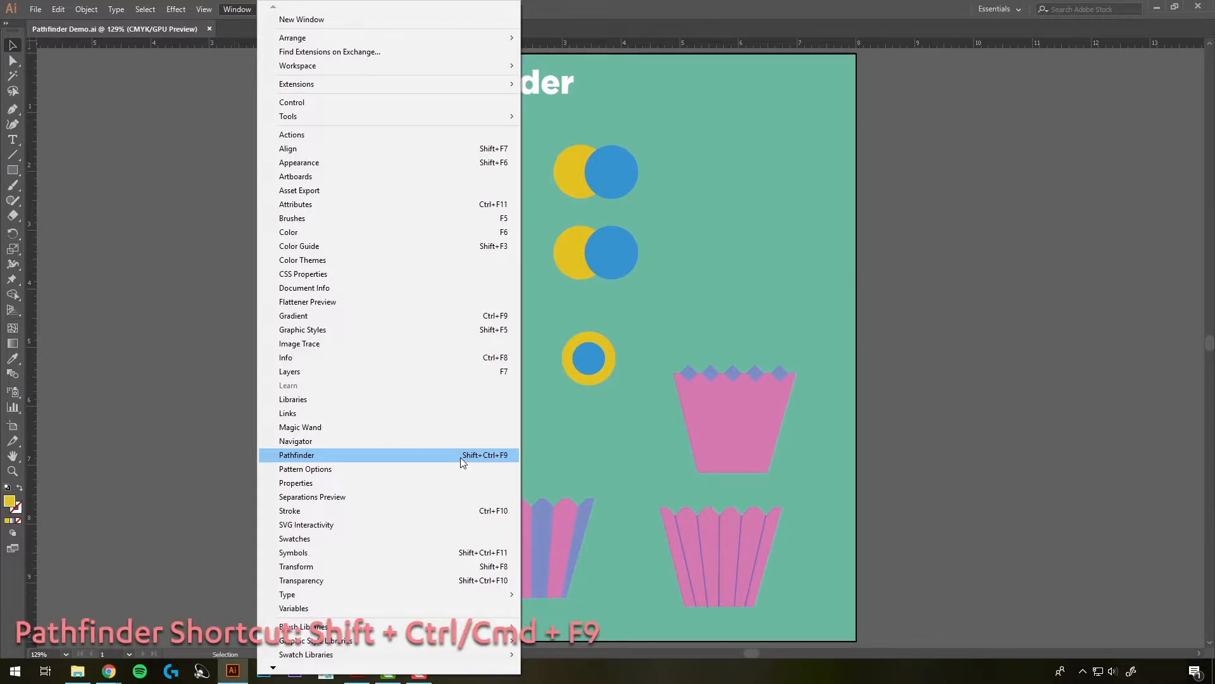
mouse_move(507, 464)
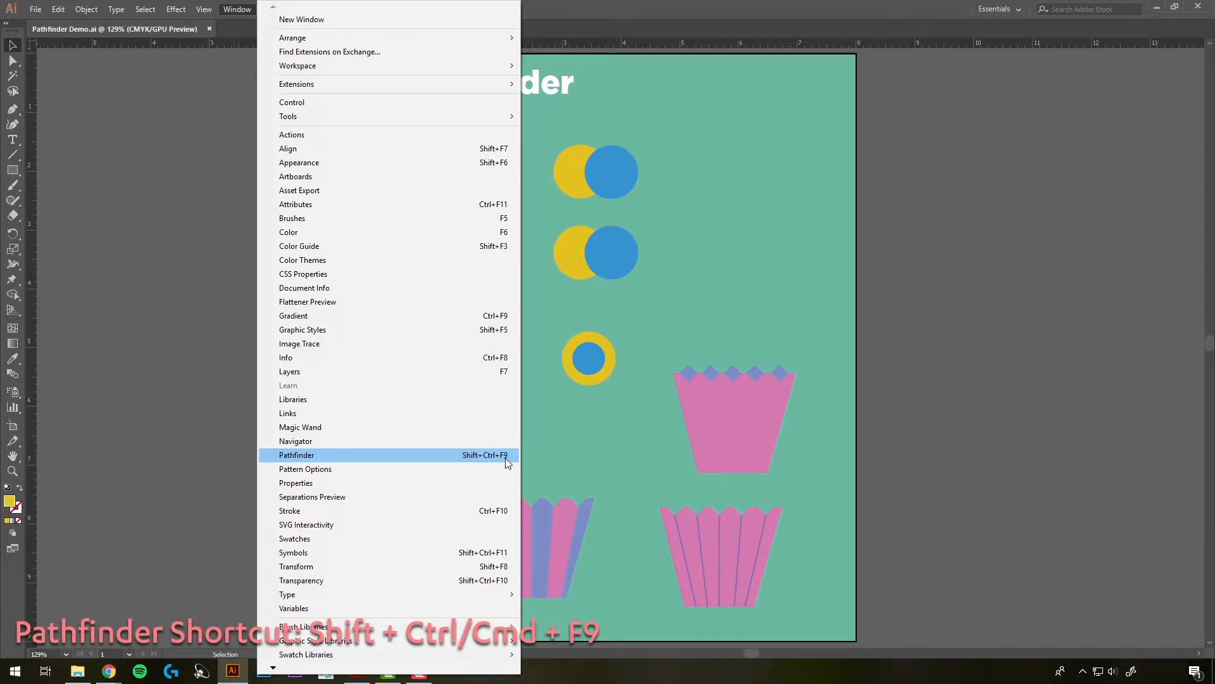
mouse_move(488, 463)
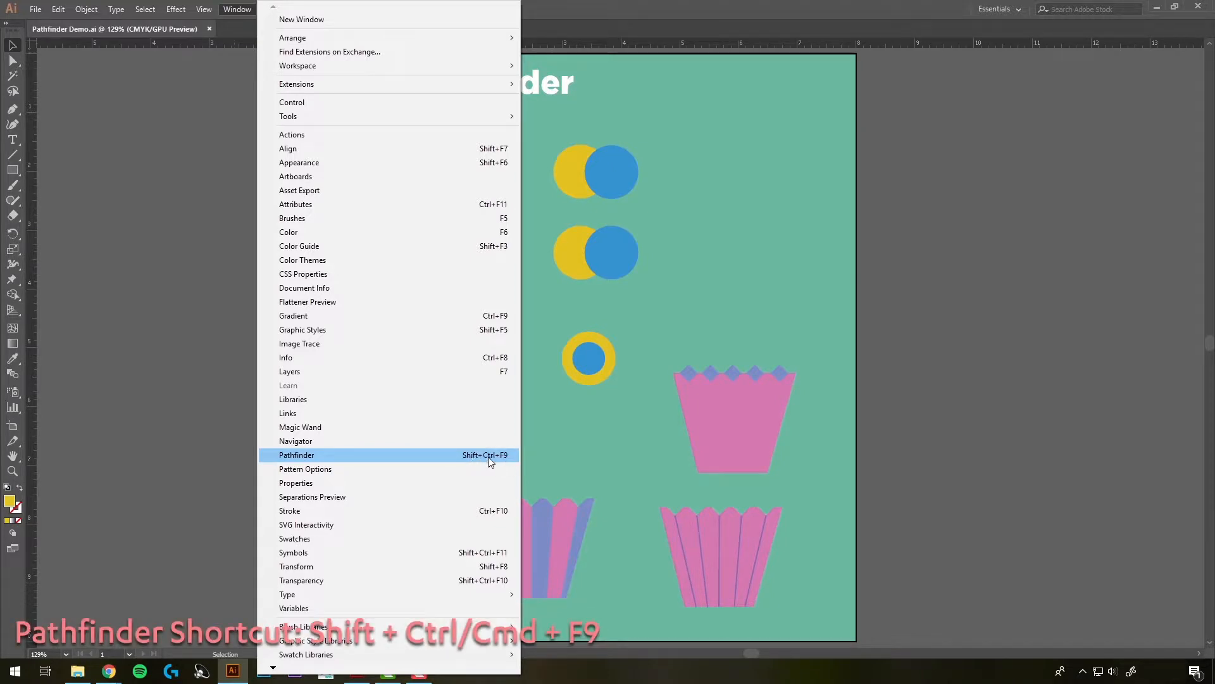
left_click(297, 455)
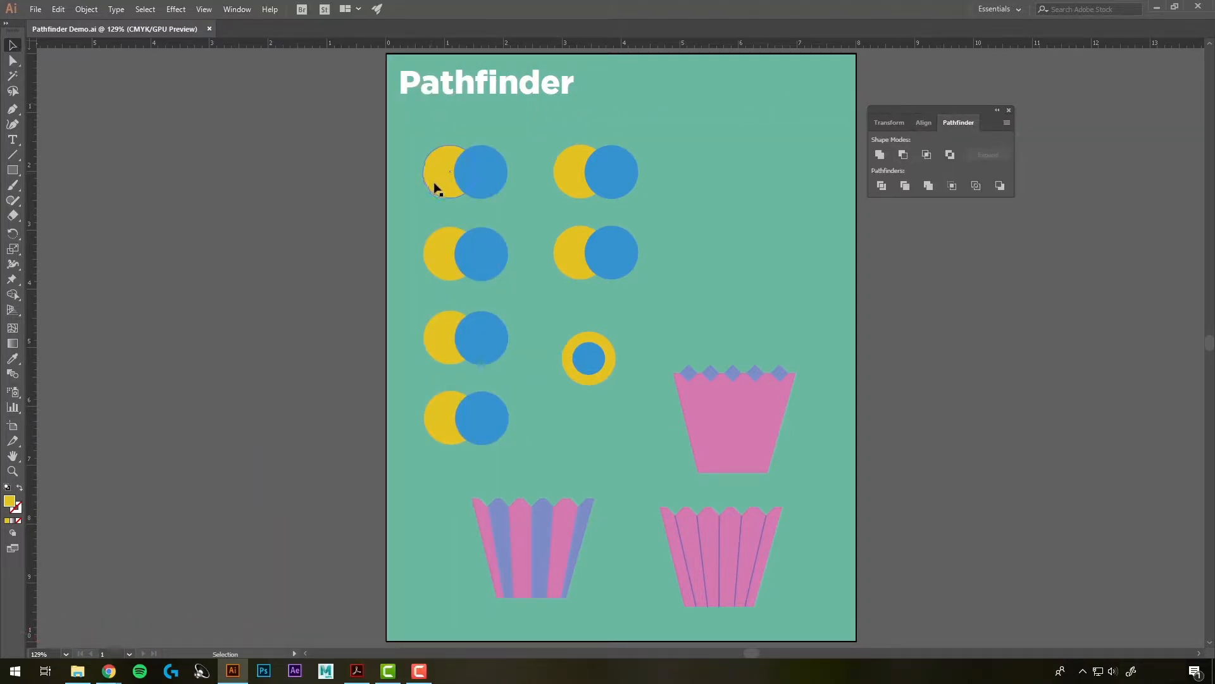
Step: Unite the top-left yellow and blue circles into one solid blue shape
left_click(449, 171)
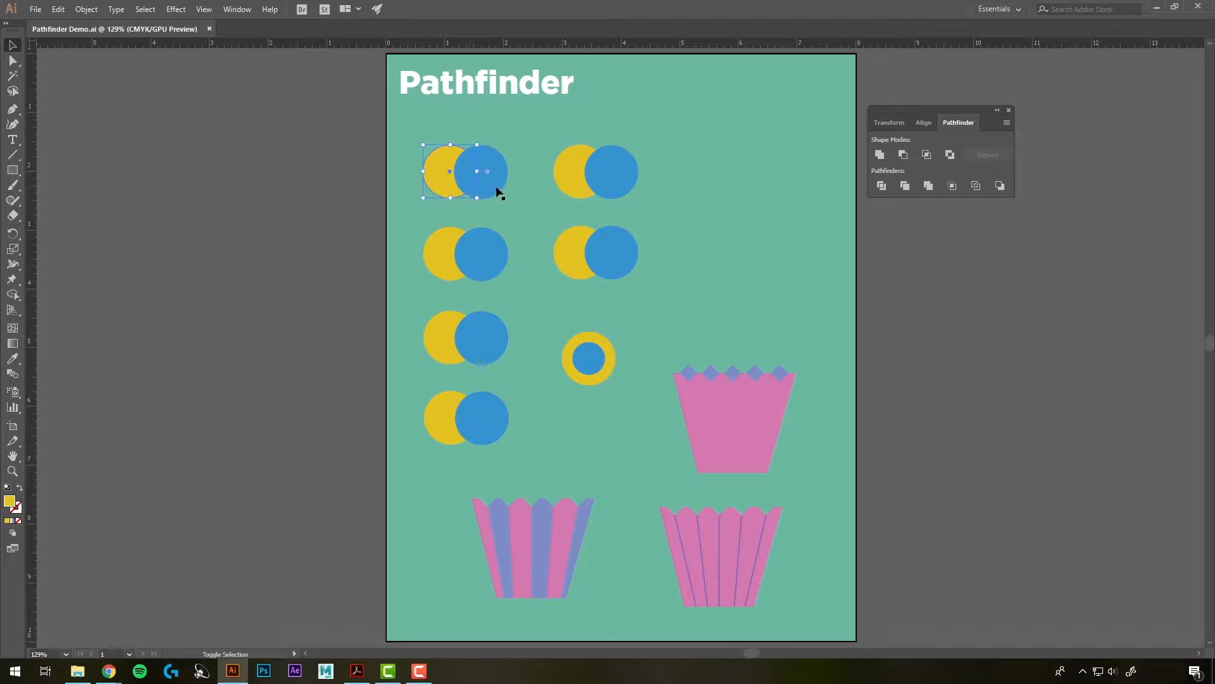
left_click(879, 154)
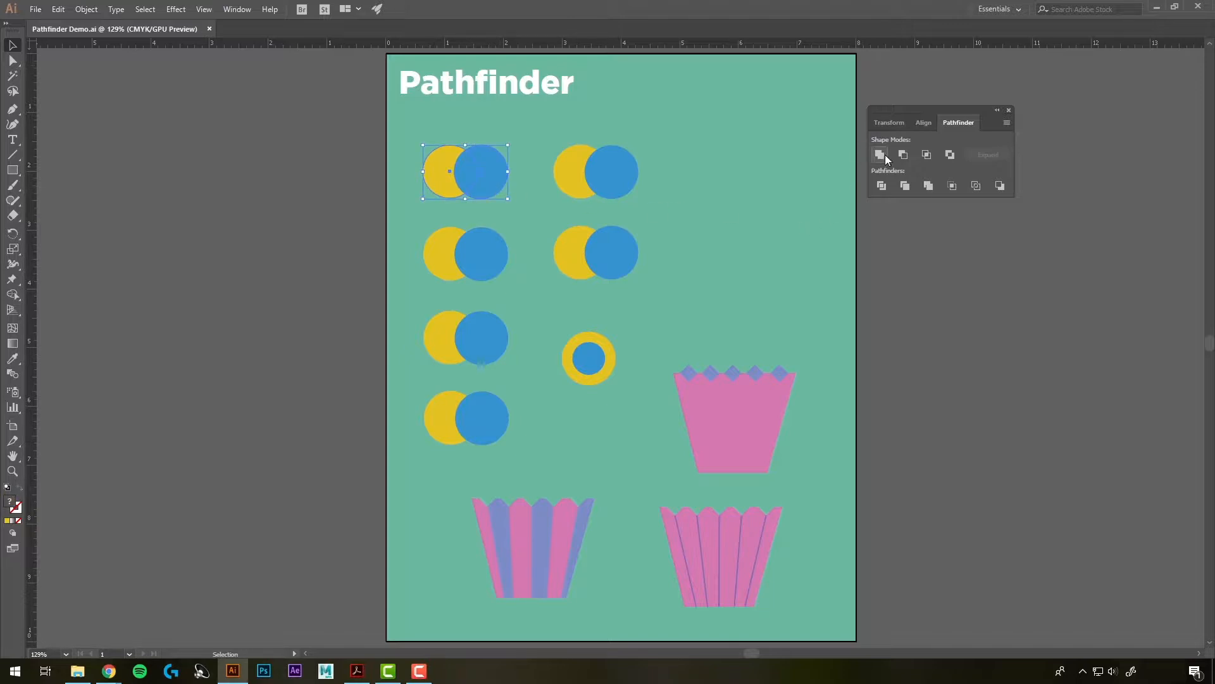
mouse_move(880, 155)
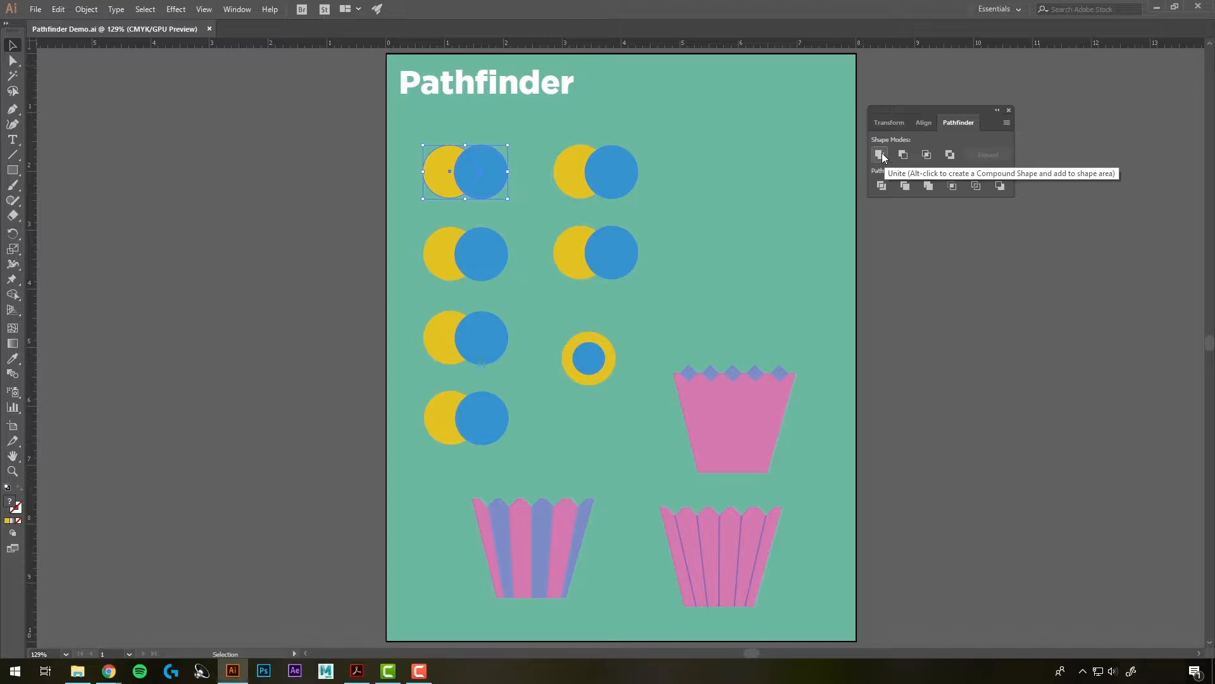
left_click(881, 155)
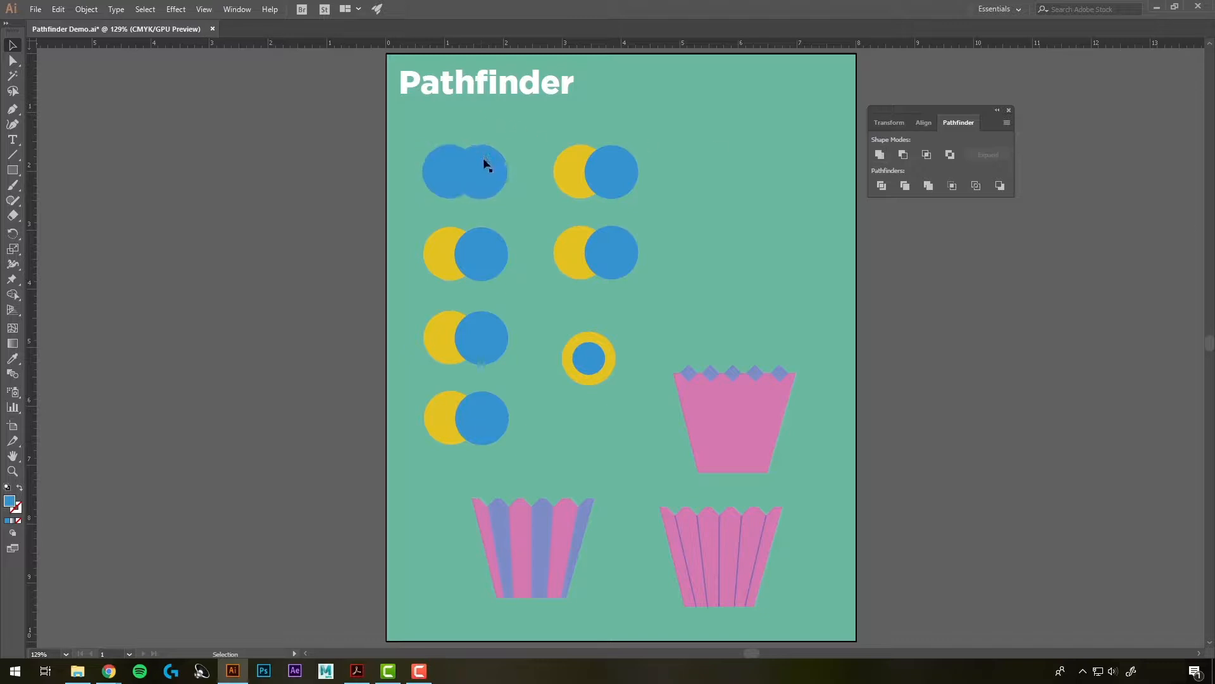
left_click(465, 171)
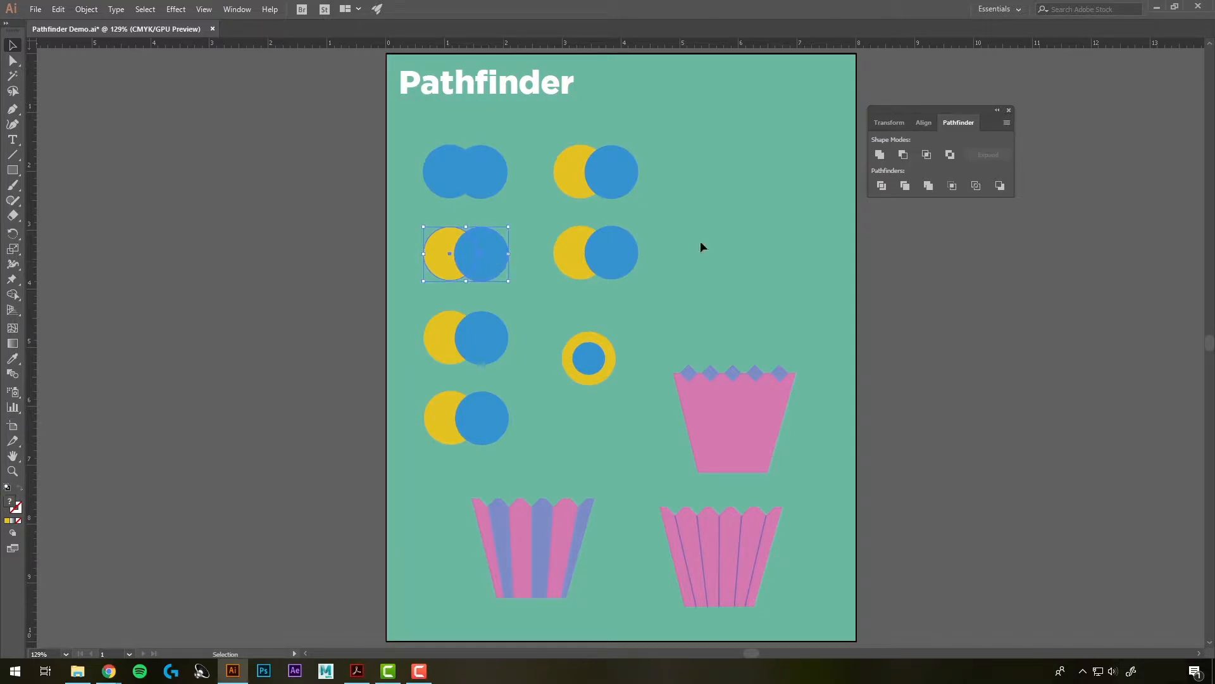
mouse_move(903, 154)
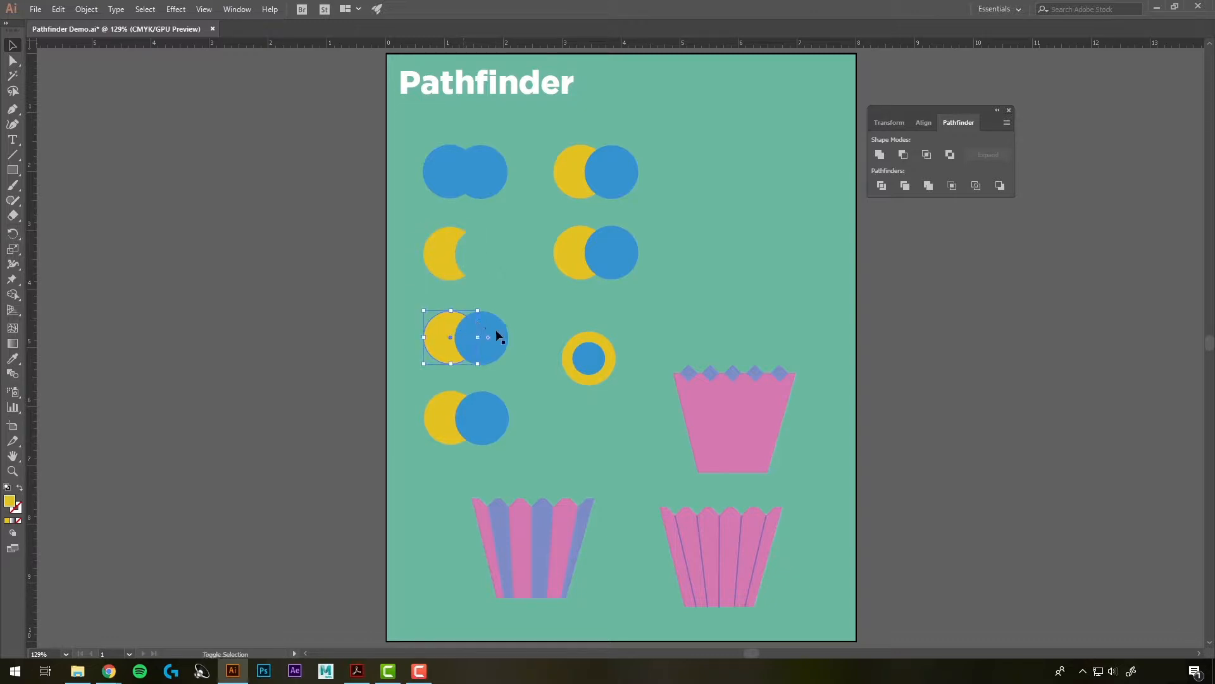
Step: Select both circles of the third pair for the Intersect operation
left_click(927, 155)
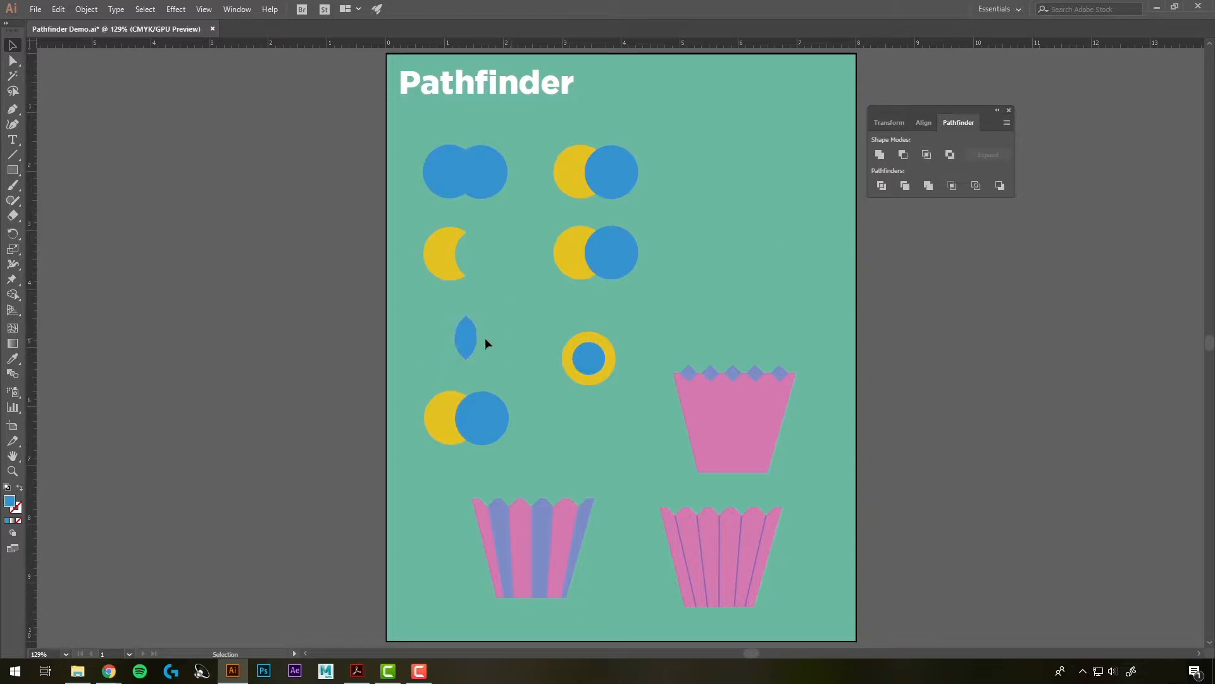
mouse_move(477, 387)
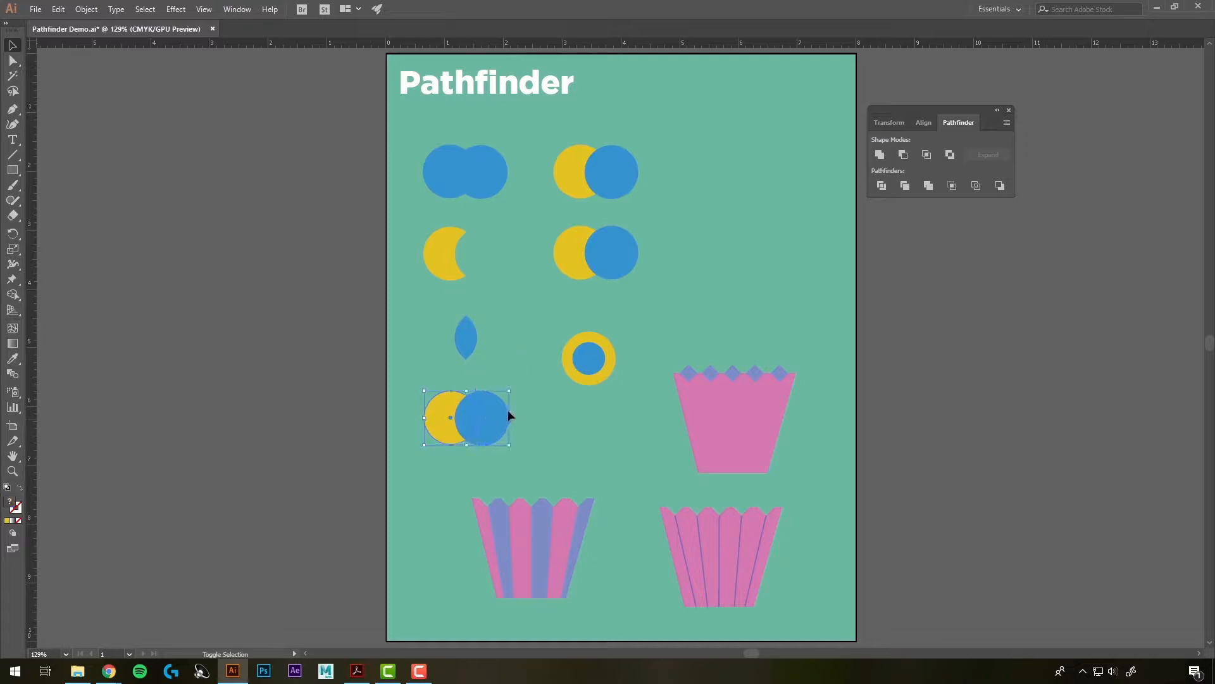
mouse_move(950, 153)
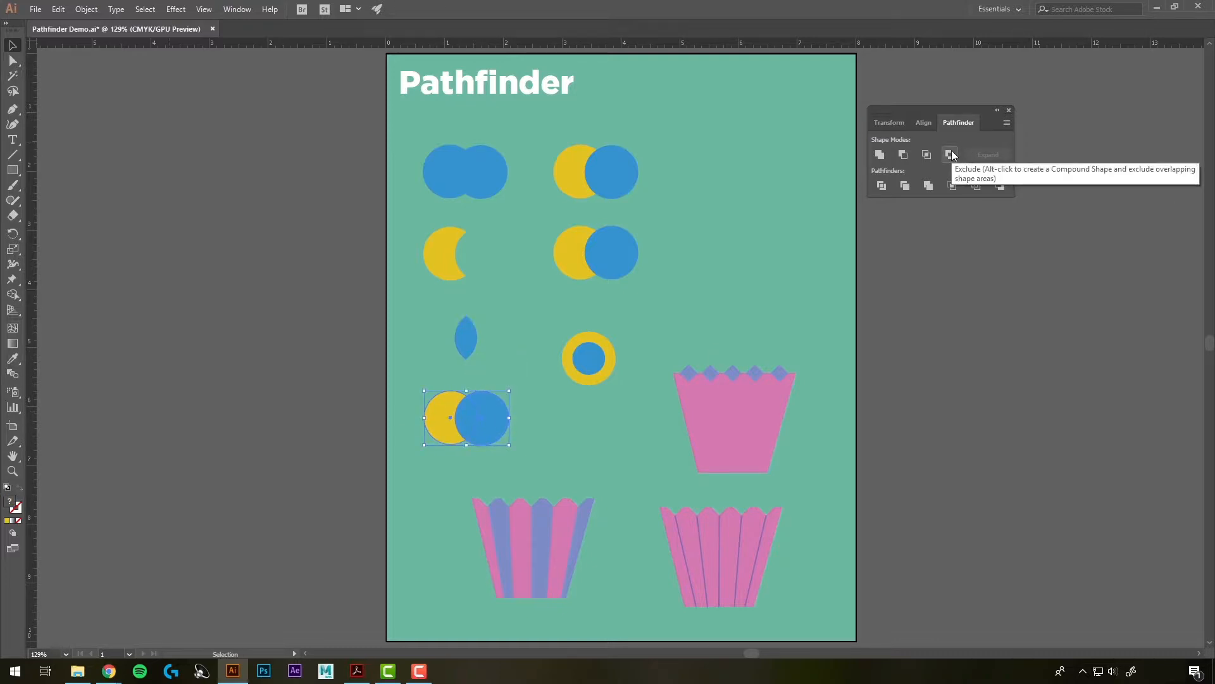
mouse_move(464, 329)
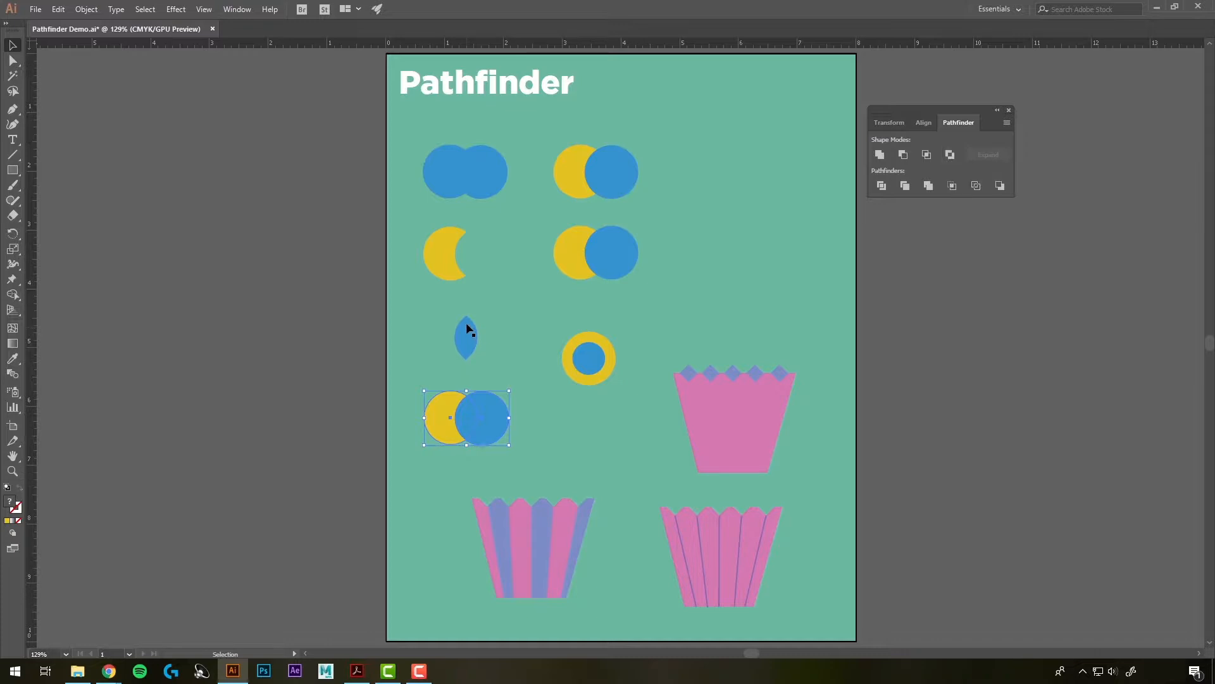
Step: Exclude the fourth pair's overlap, leaving blue shapes with a hollow centre
left_click(949, 154)
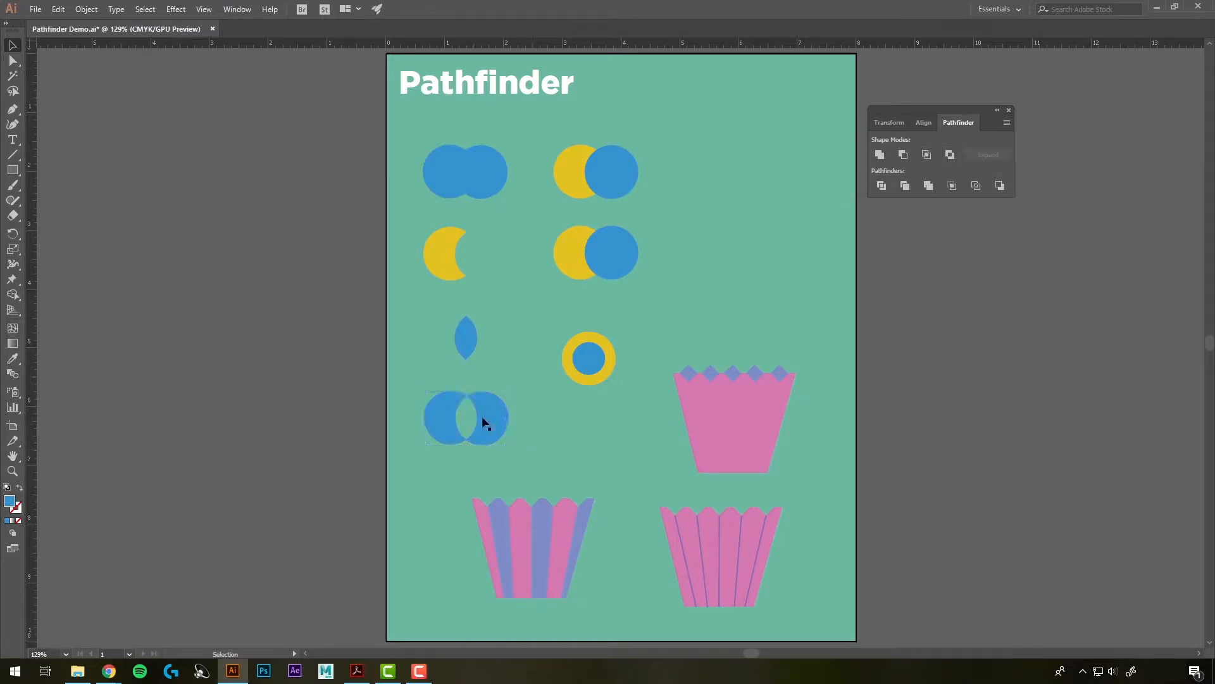
left_click(464, 419)
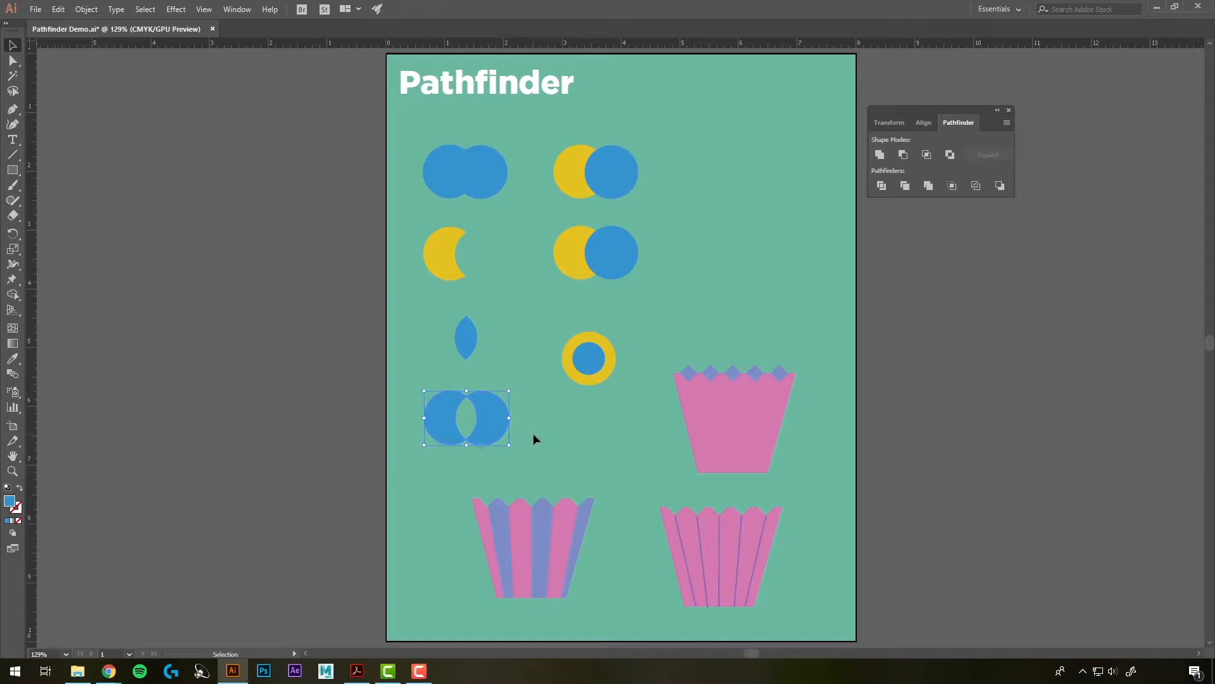
left_click(588, 357)
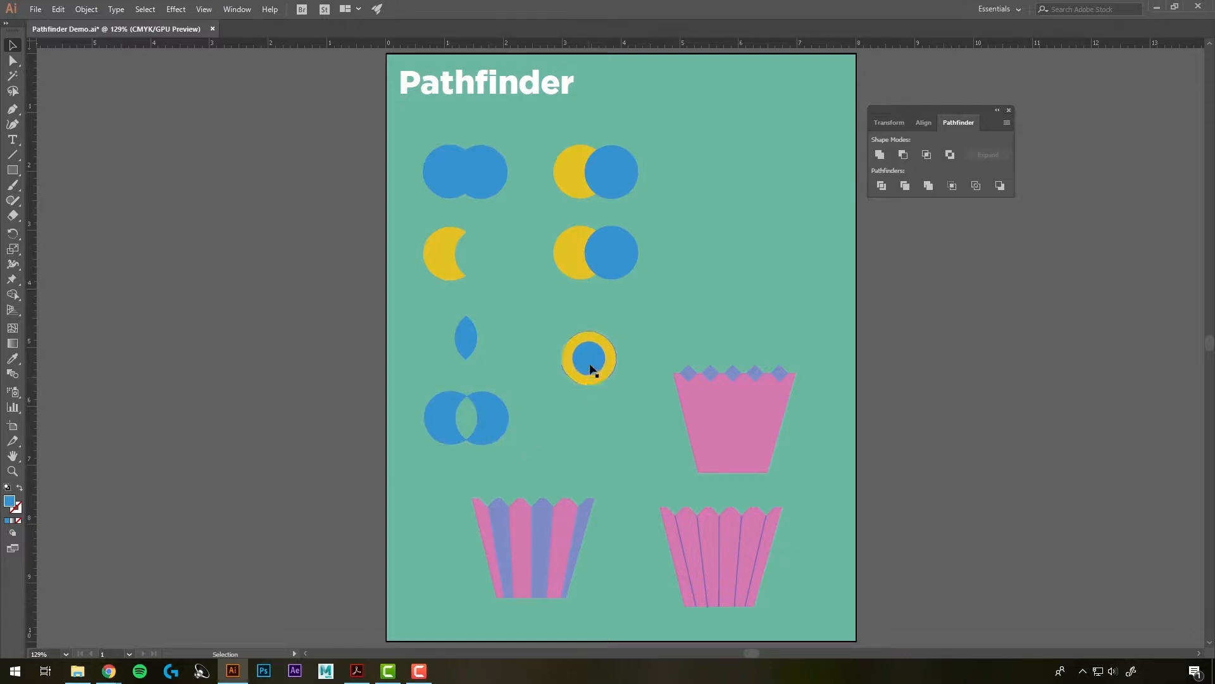
Step: Exclude the inner blue circle from the yellow ring, making a hollow blue ring
left_click(589, 358)
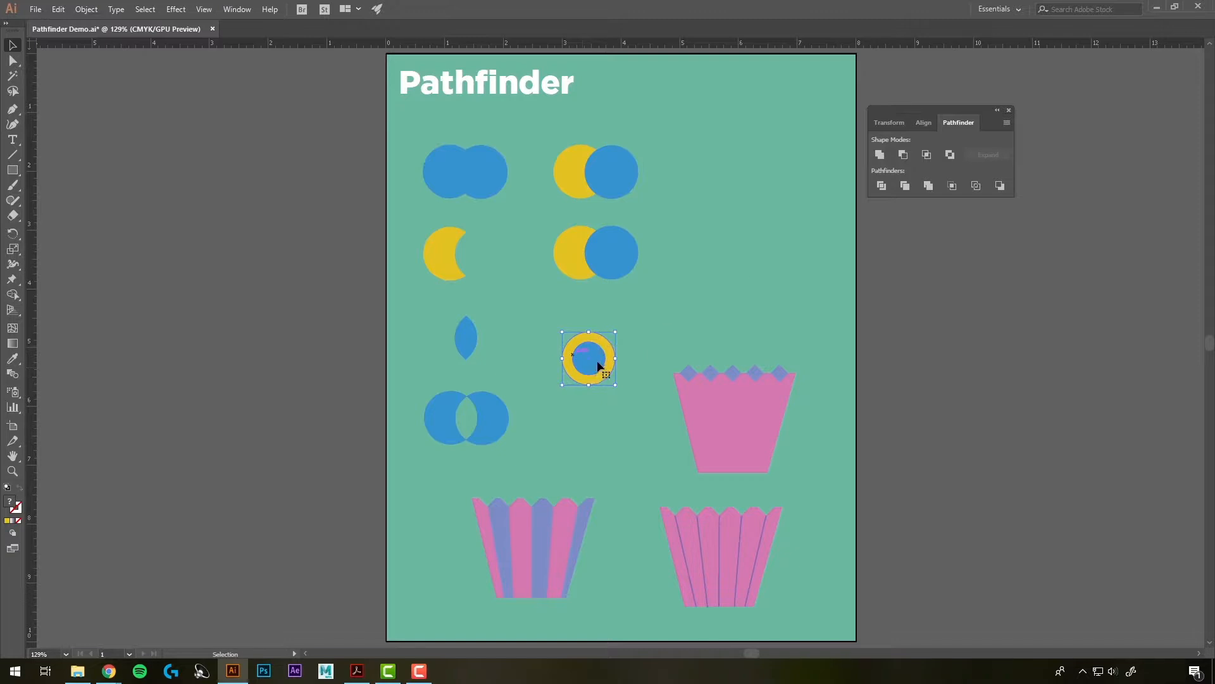
left_click(949, 153)
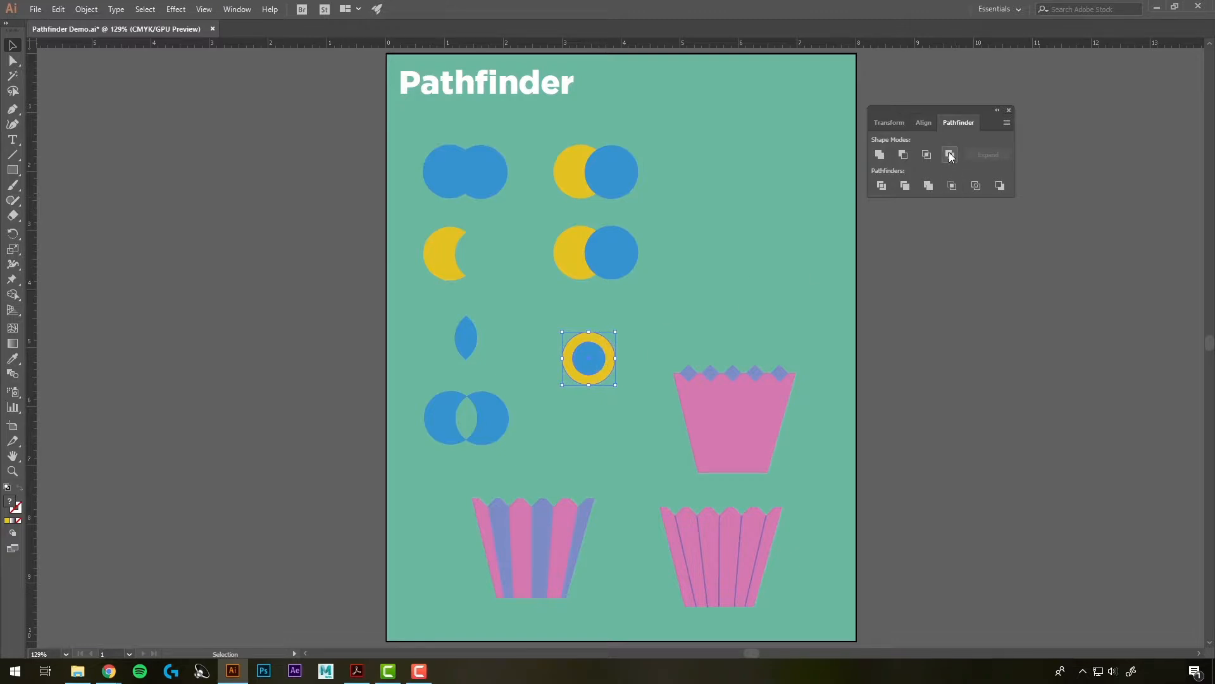
left_click(949, 155)
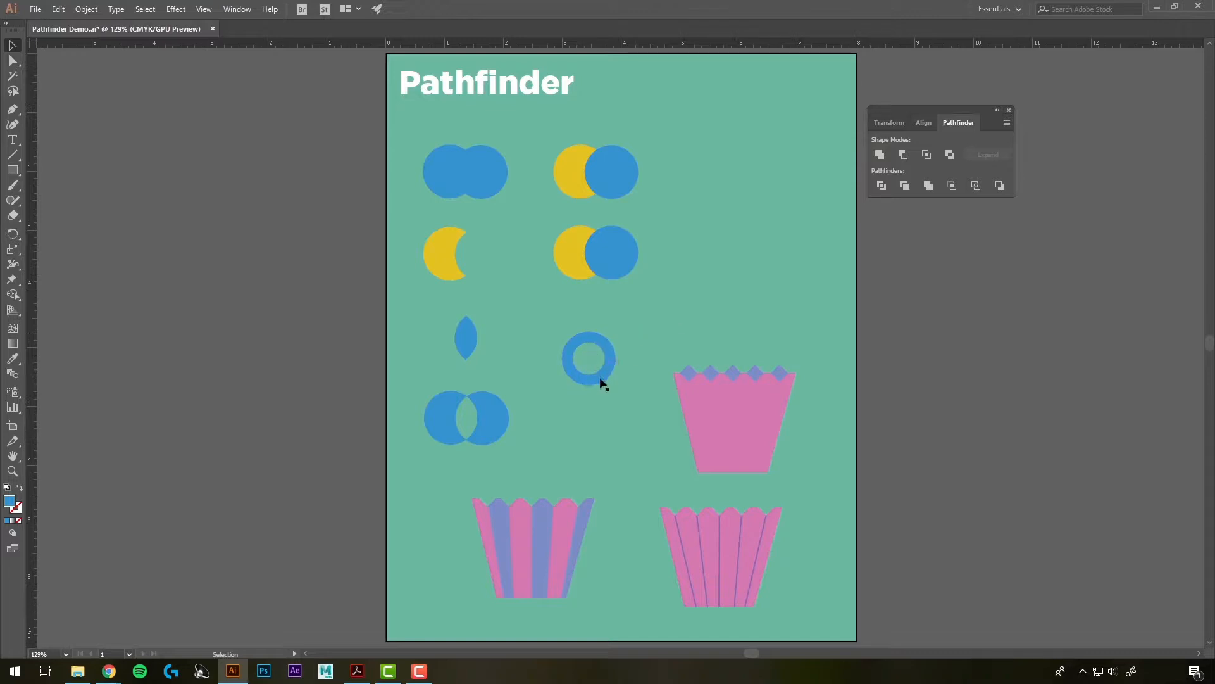
left_click(595, 173)
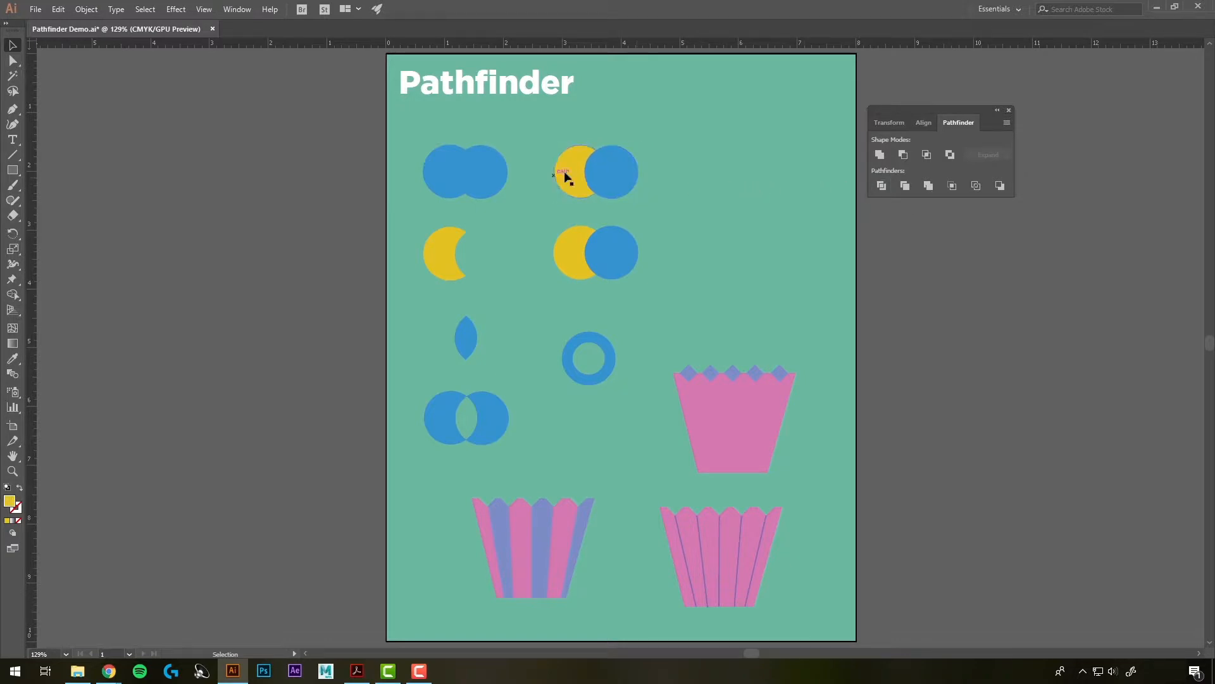
Step: Ungroup the divided top-right pair into its crescent and lens pieces
left_click(612, 171)
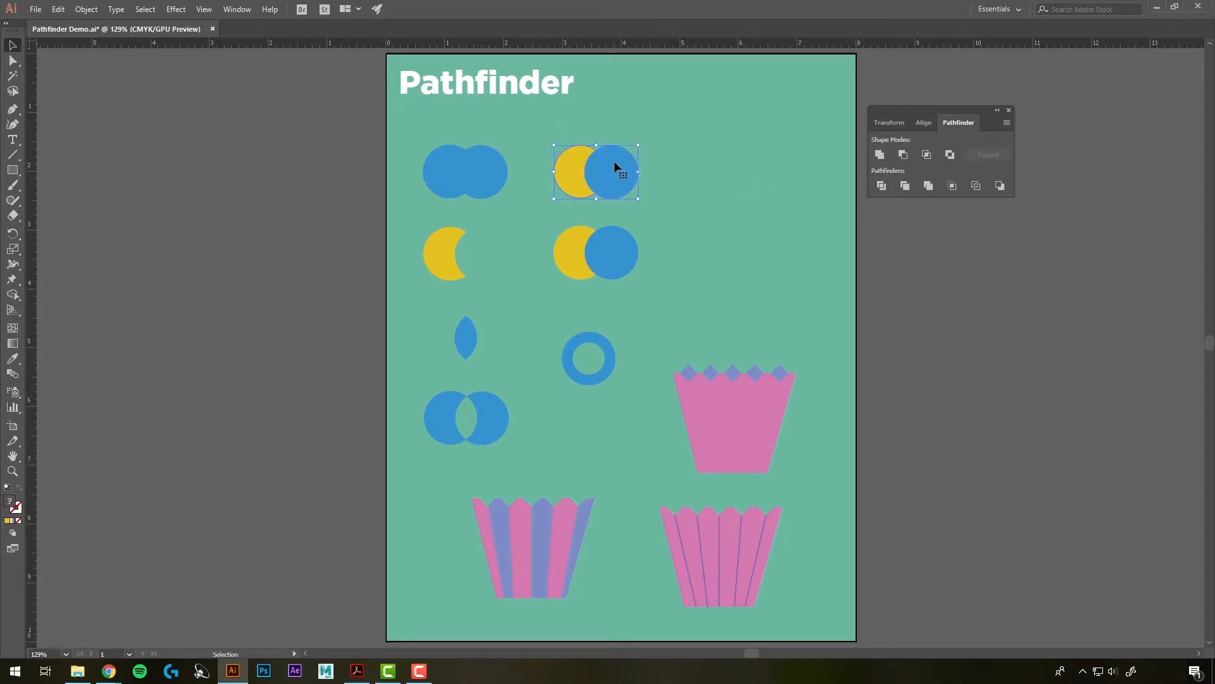
right_click(615, 167)
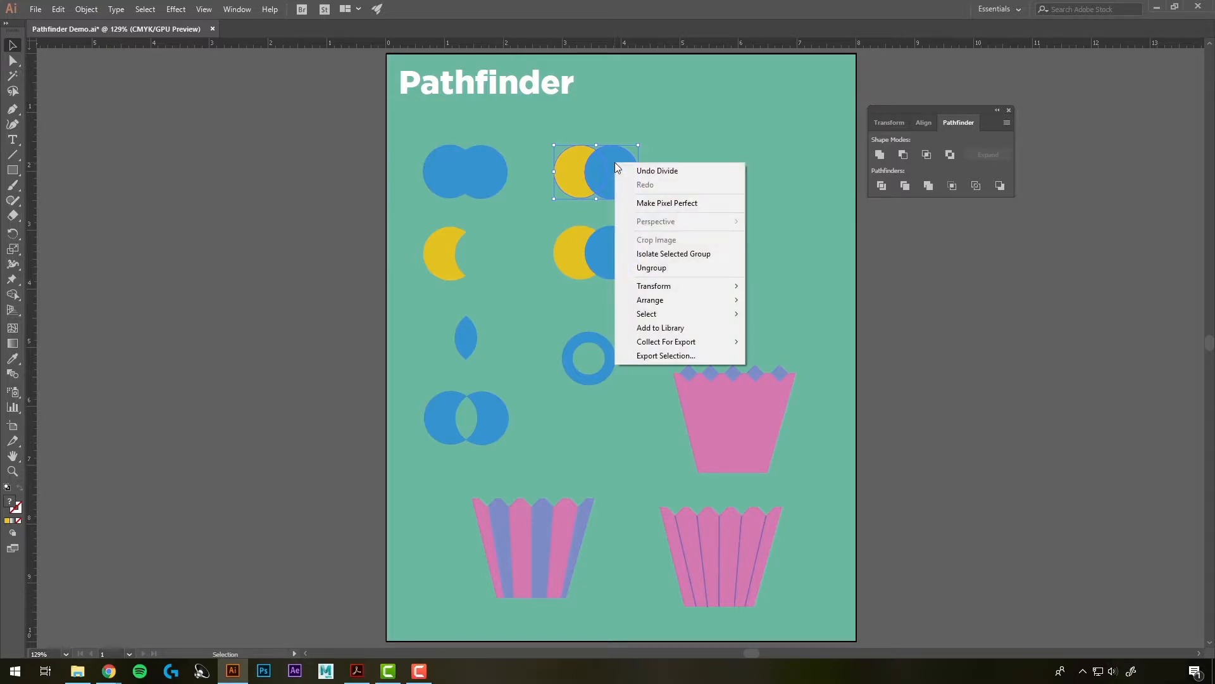
mouse_move(658, 267)
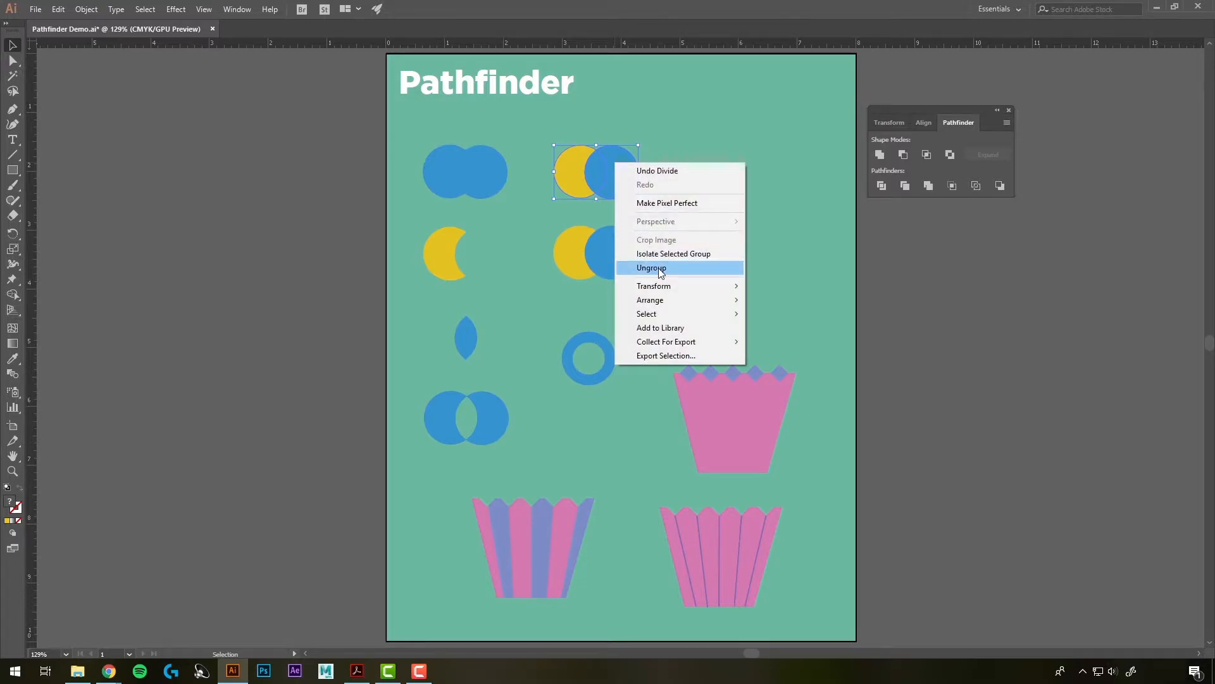
left_click(651, 267)
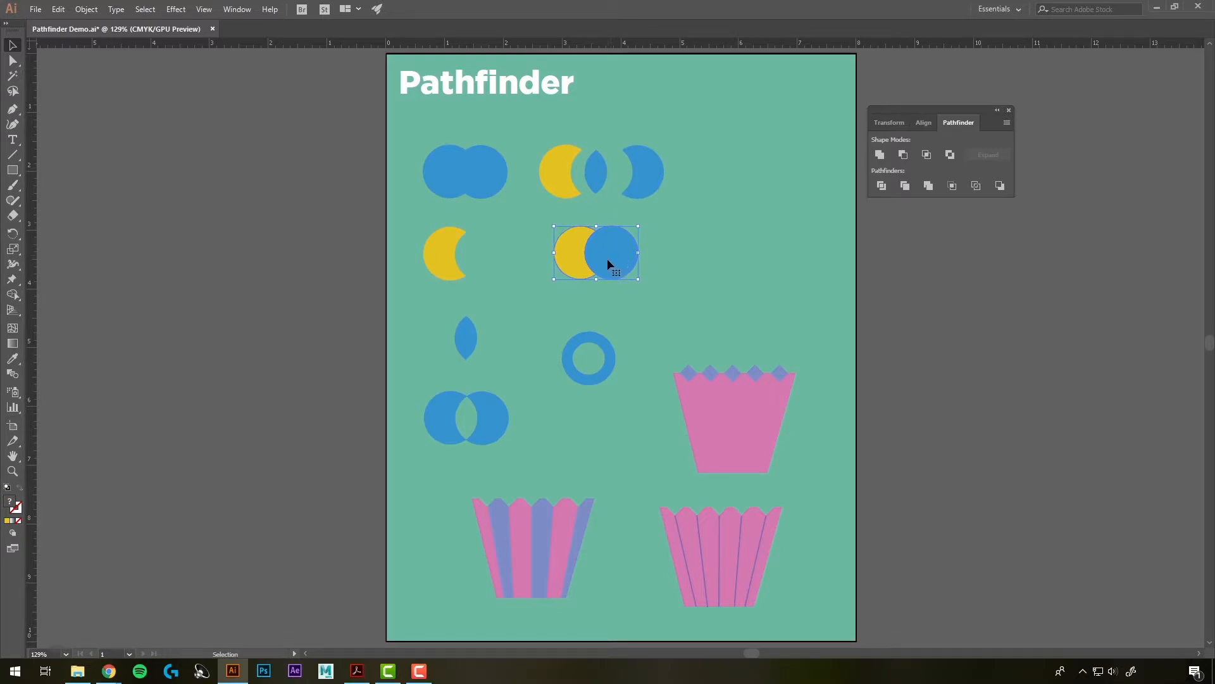
Step: Ungroup the trimmed second-right pair and pull the blue circle away from the crescent
right_click(609, 264)
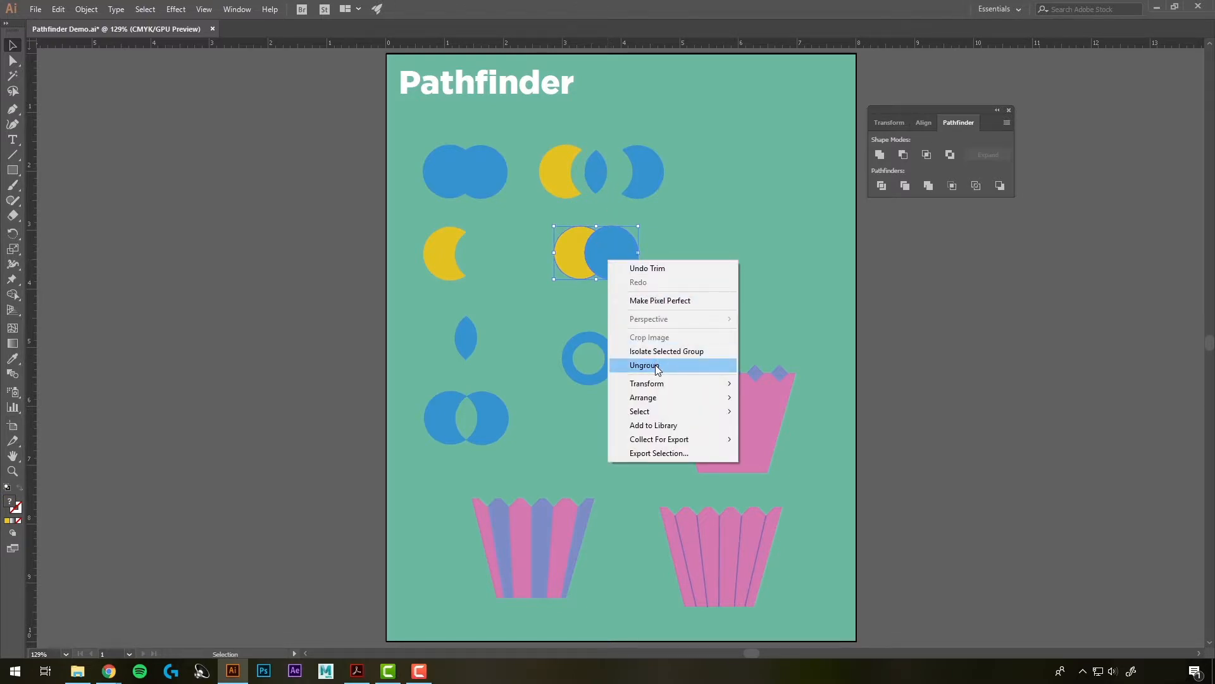
left_click_drag(596, 252, 621, 253)
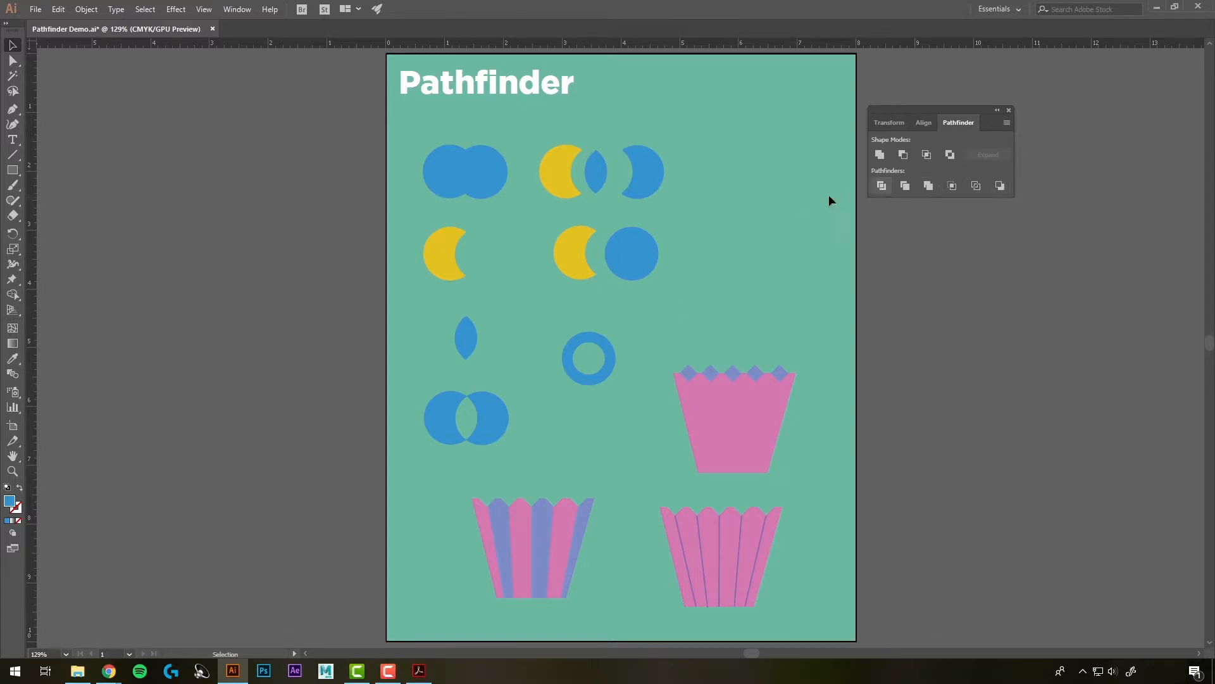
Step: Save the Pathfinder demo document with the circle experiments
left_click(419, 670)
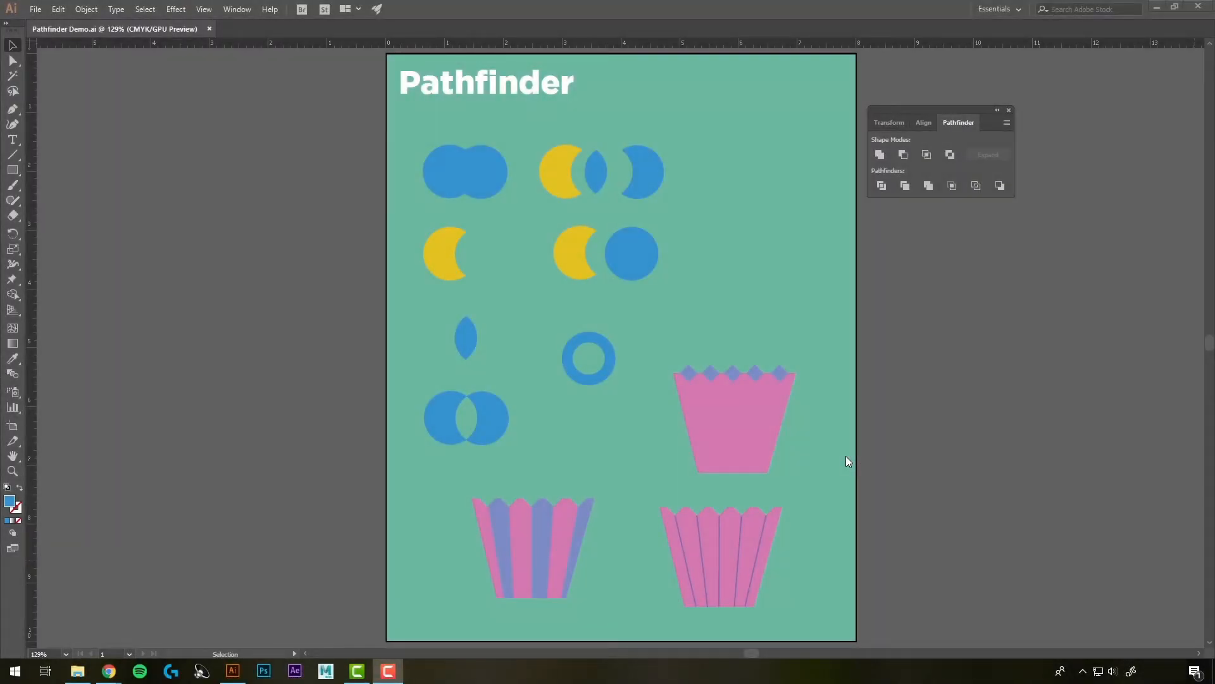
mouse_move(824, 452)
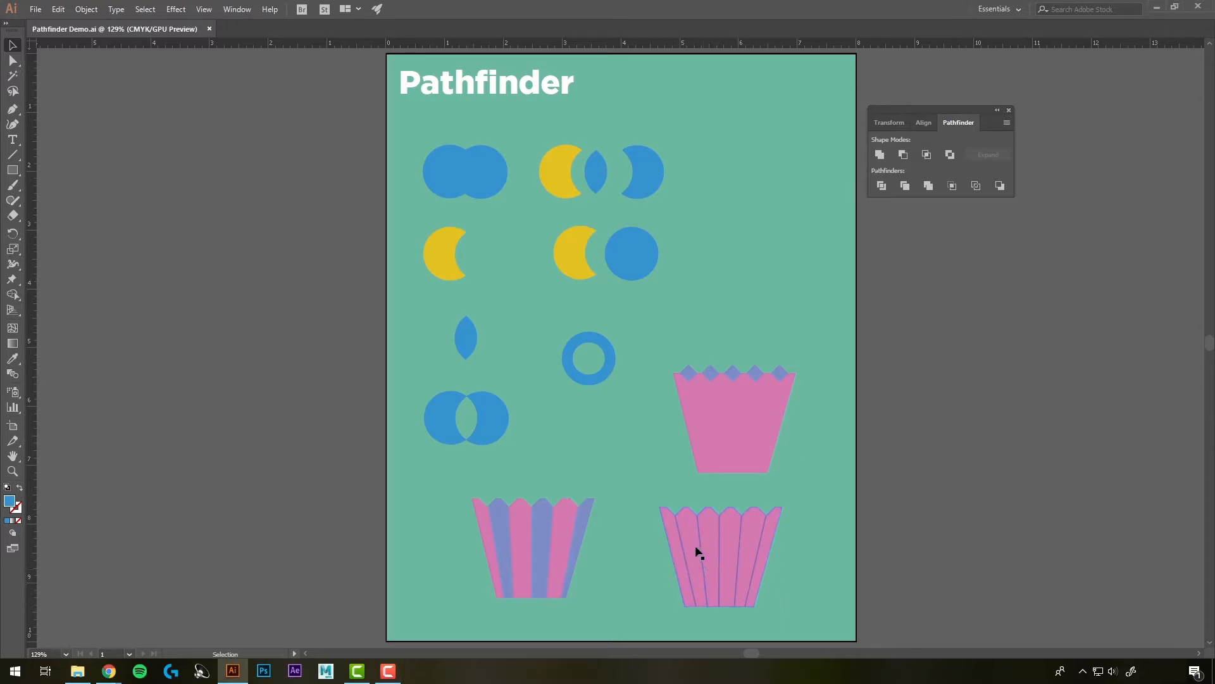
left_click(716, 554)
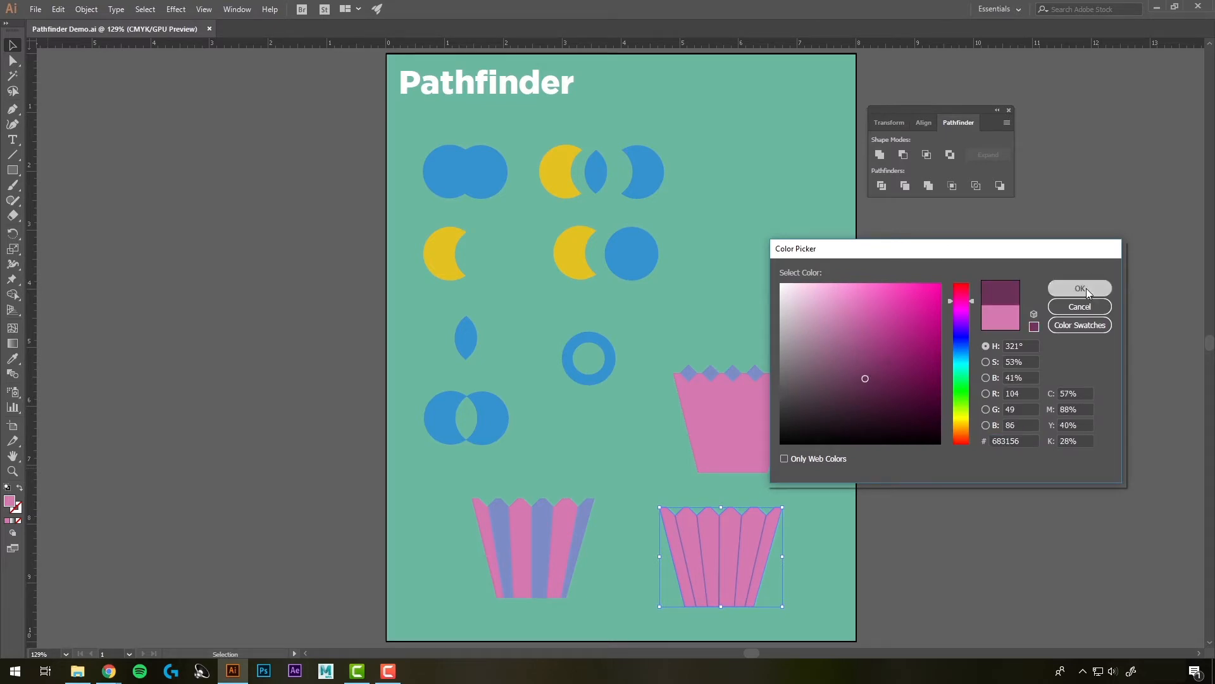
left_click(1078, 287)
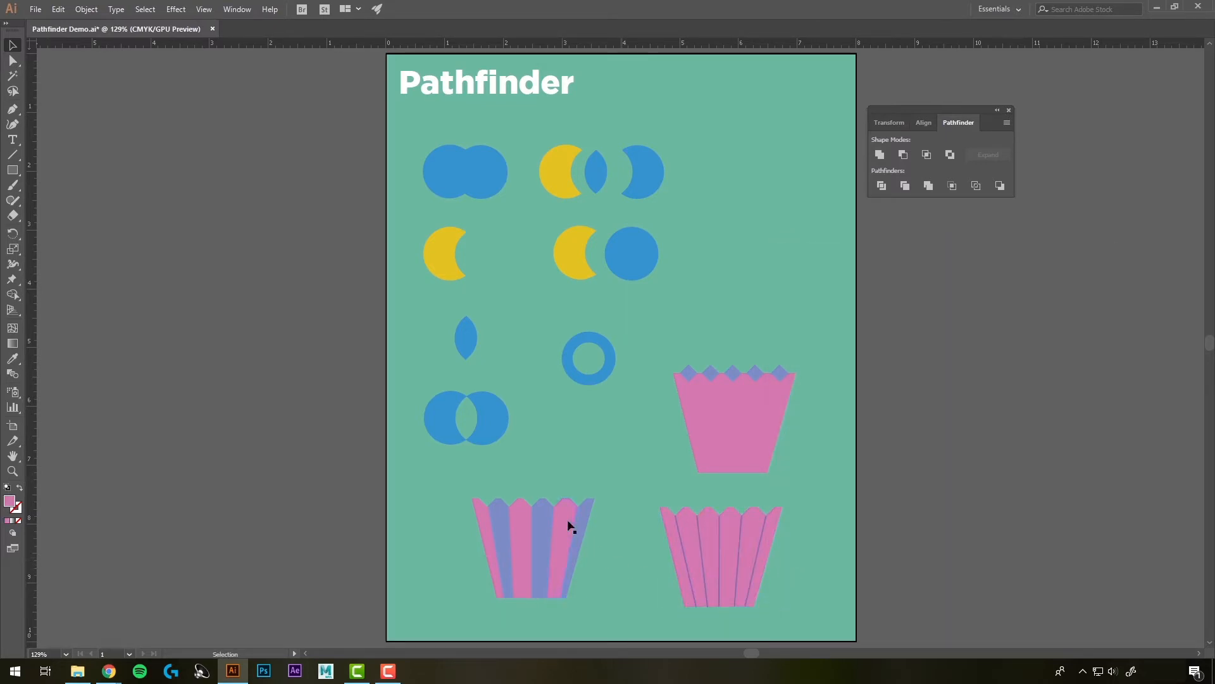
mouse_move(19, 205)
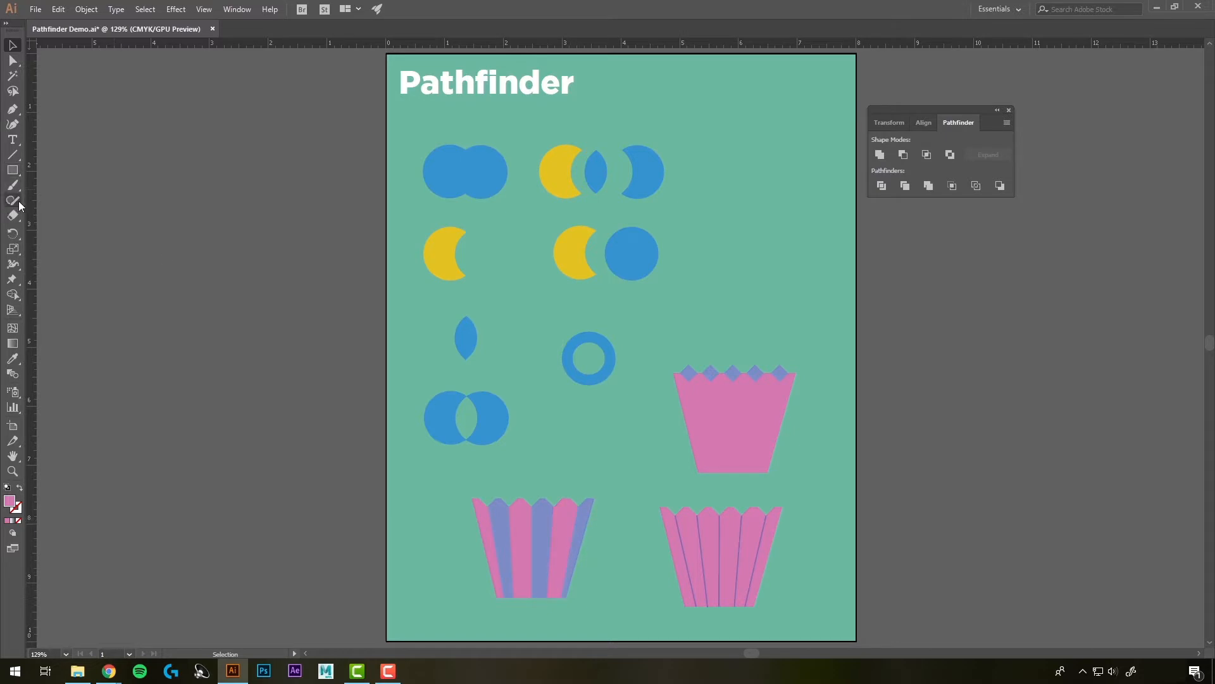
left_click(577, 546)
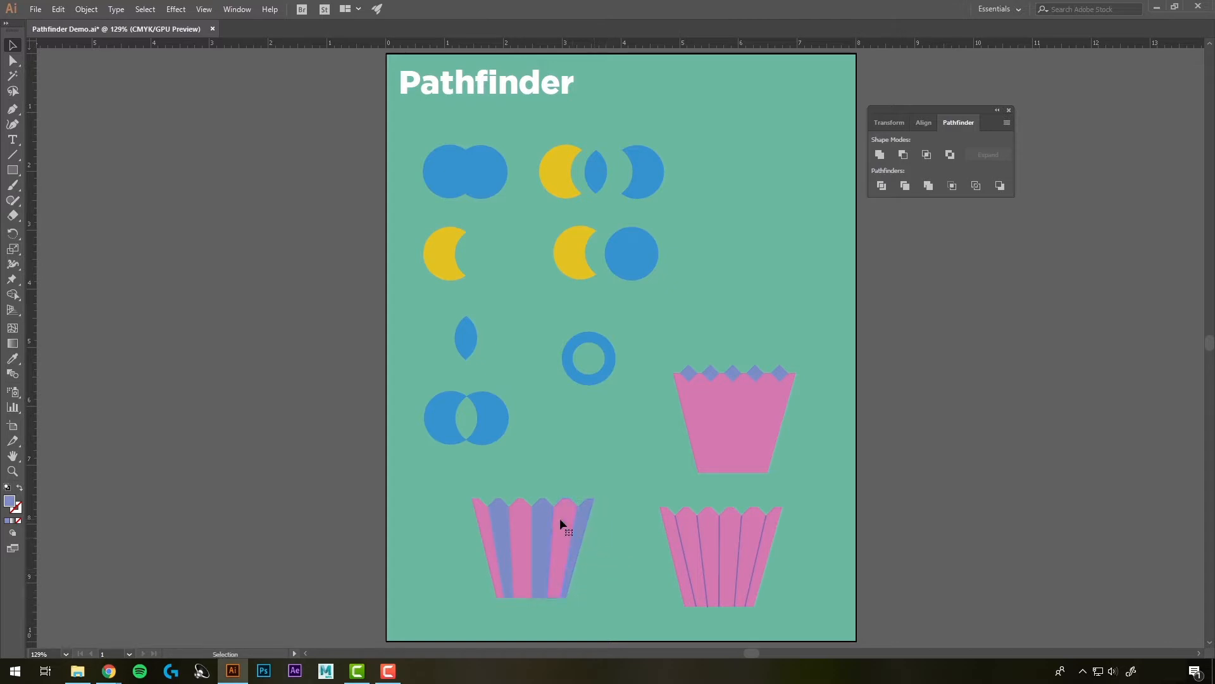
left_click(562, 524)
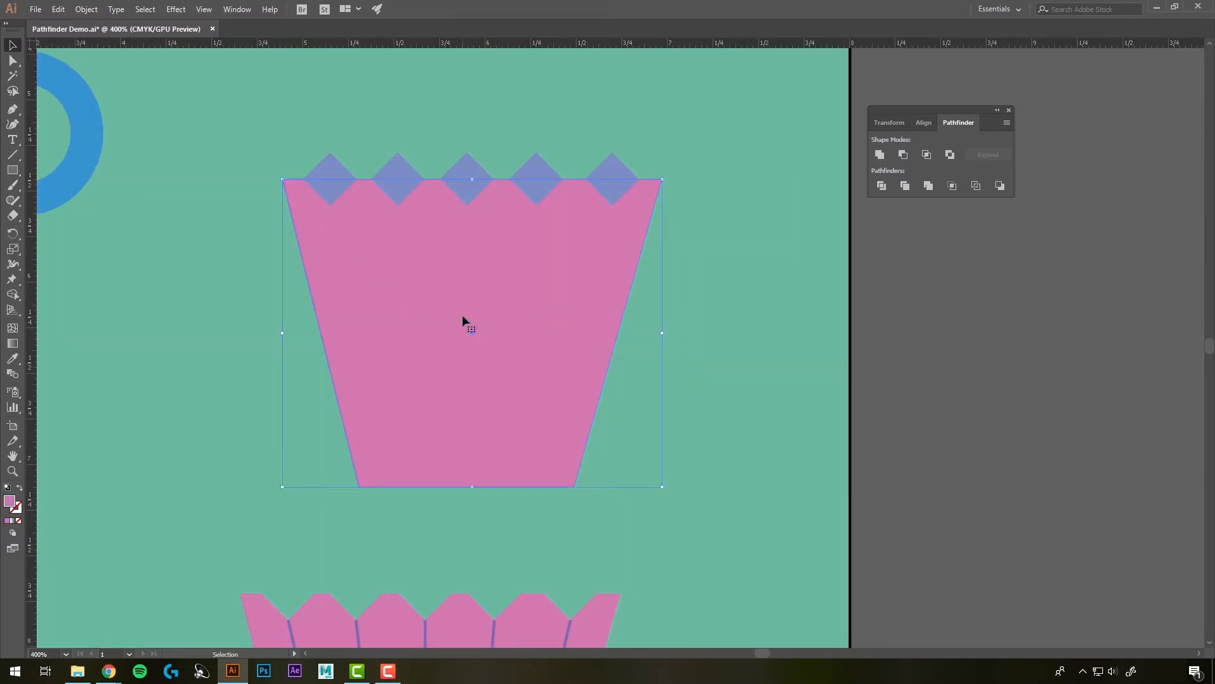
Step: Subtract the purple diamonds from the pink wrapper with Minus Front, notching its rim
left_click(273, 97)
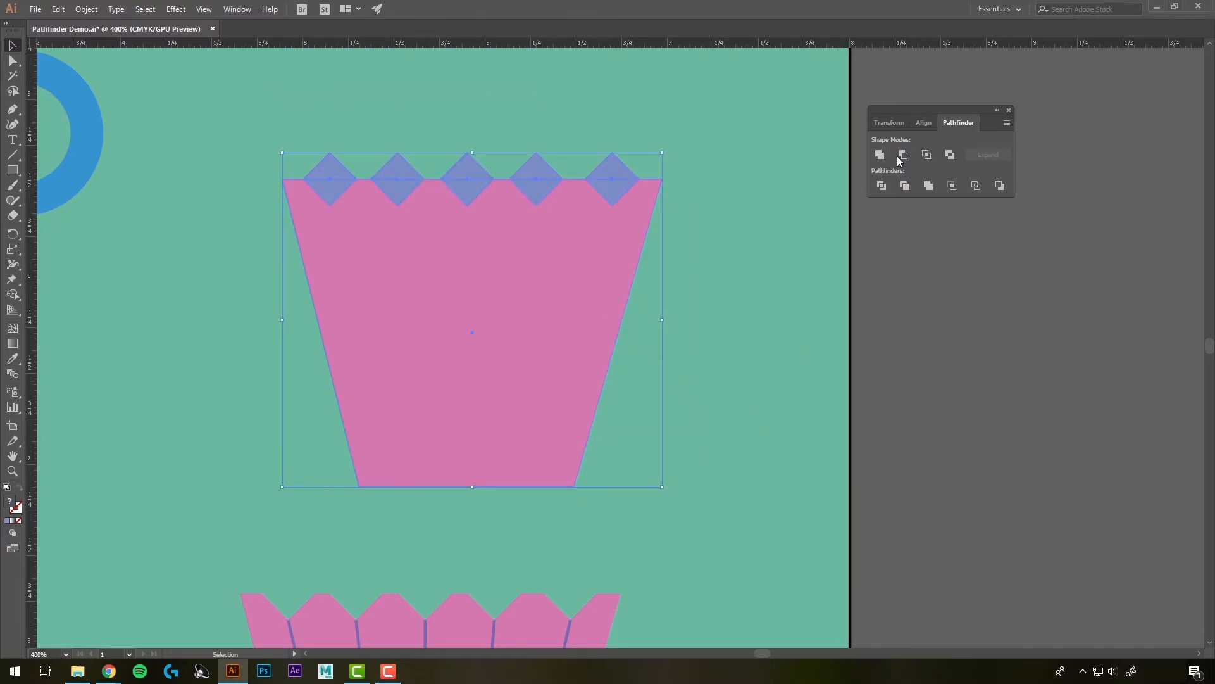
mouse_move(903, 155)
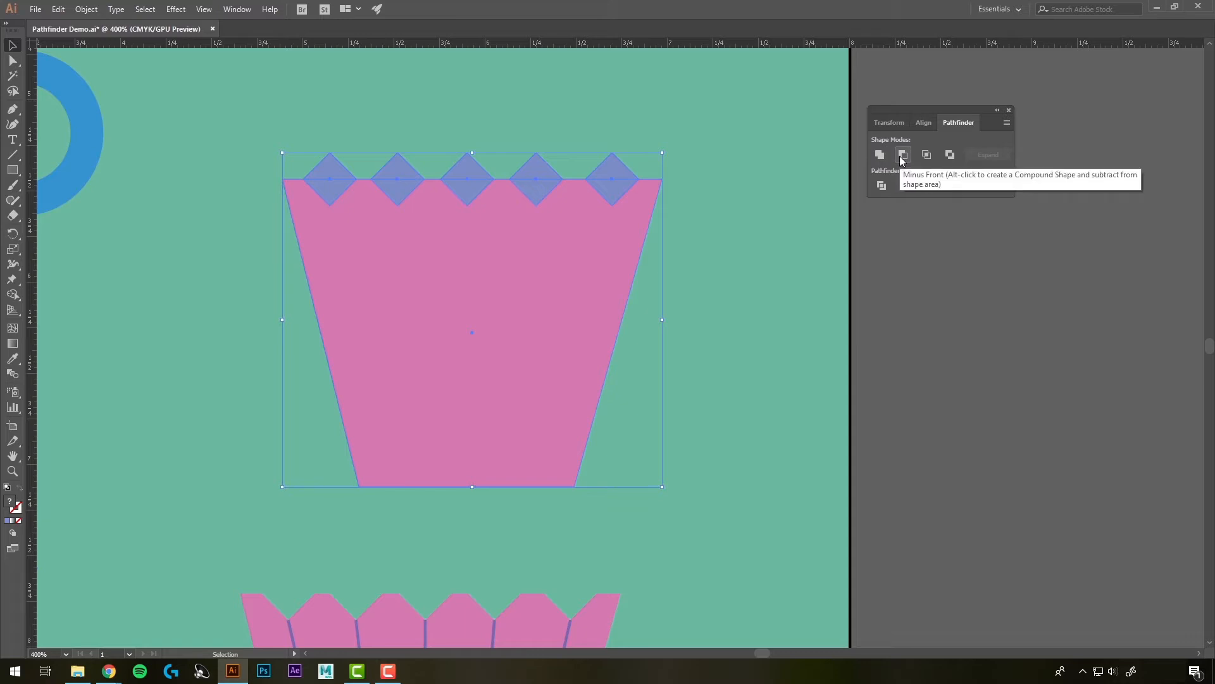
left_click(902, 154)
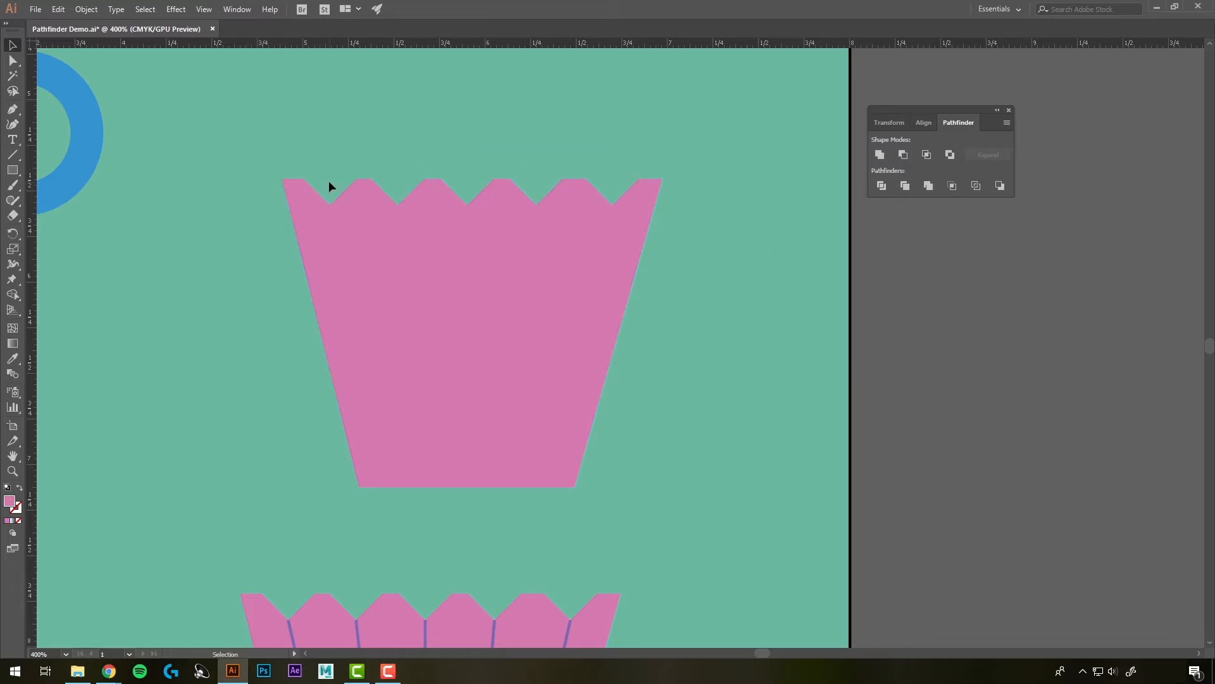
mouse_move(330, 207)
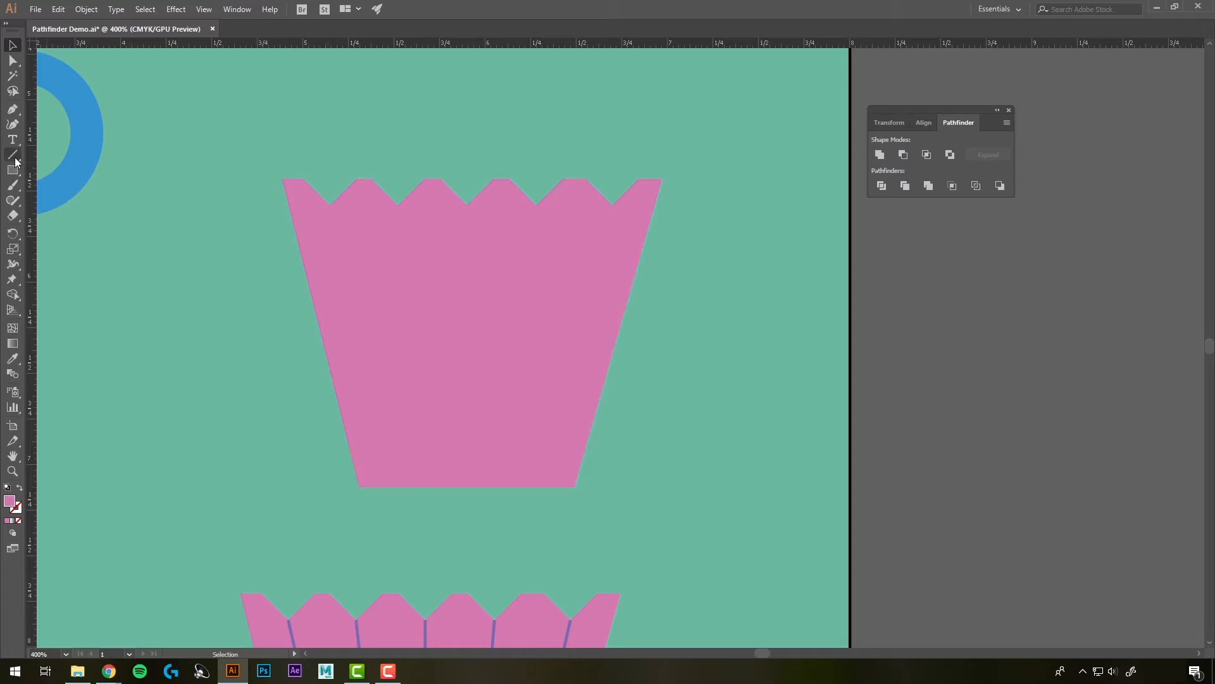
mouse_move(14, 161)
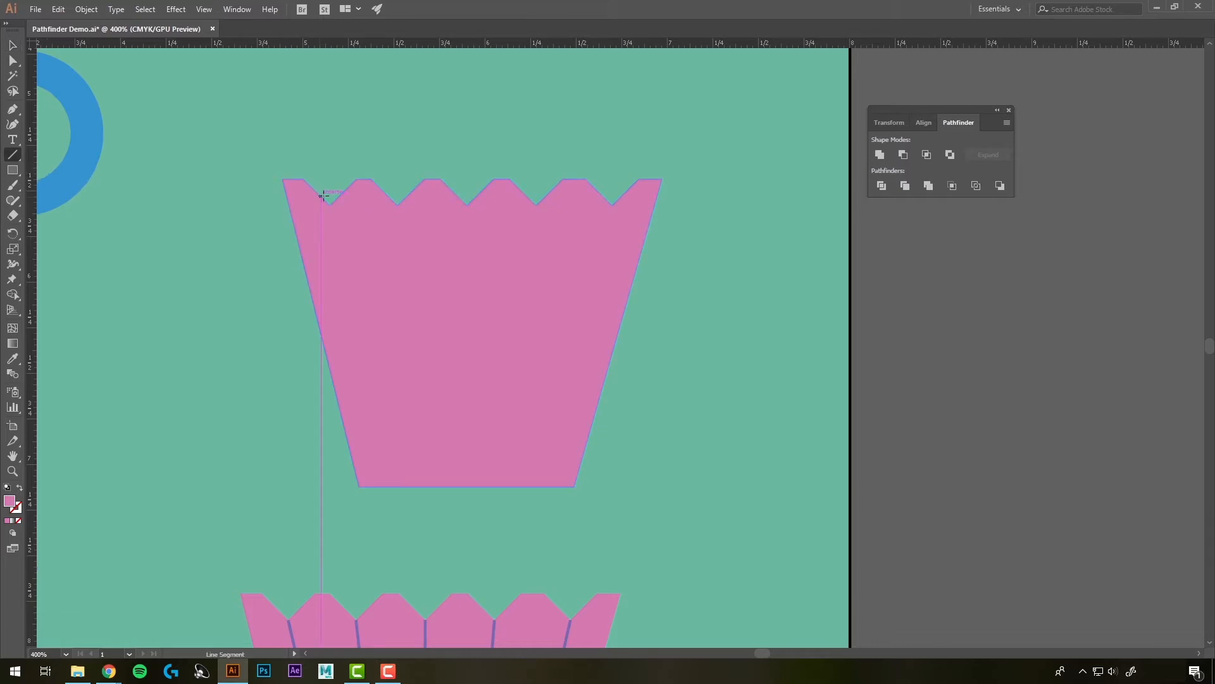
Step: Draw five black fold lines from the notch peaks down past the wrapper's bottom edge
left_click_drag(324, 194, 380, 468)
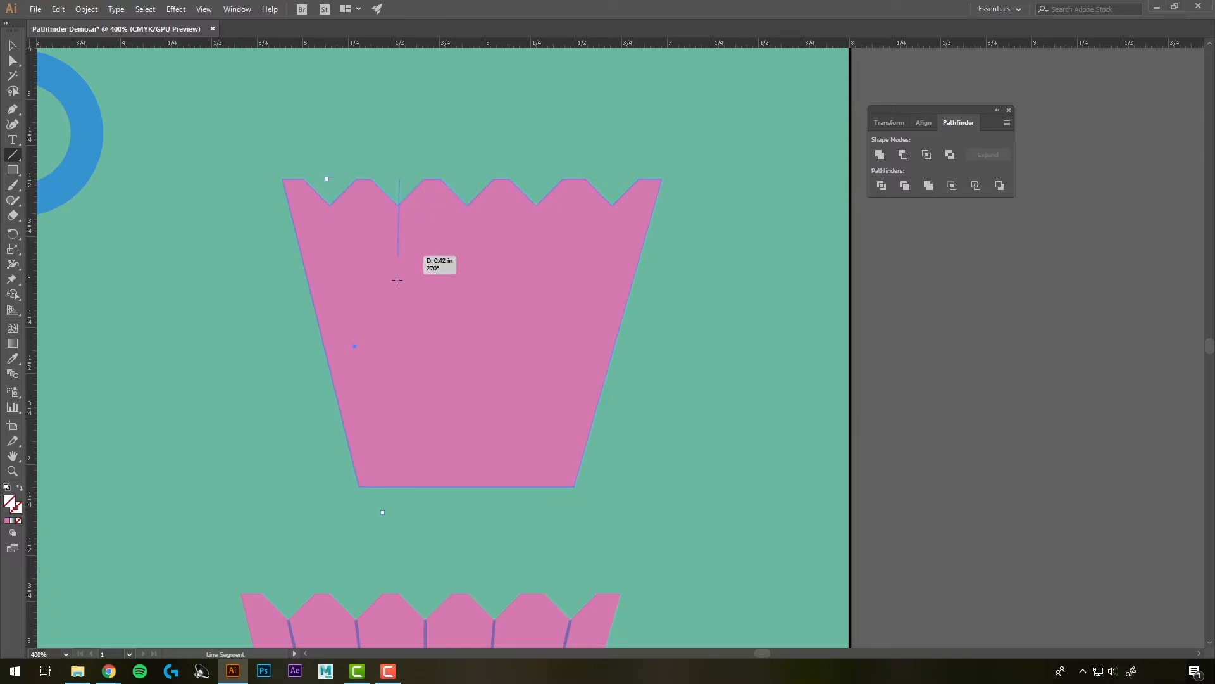
left_click_drag(399, 178, 406, 510)
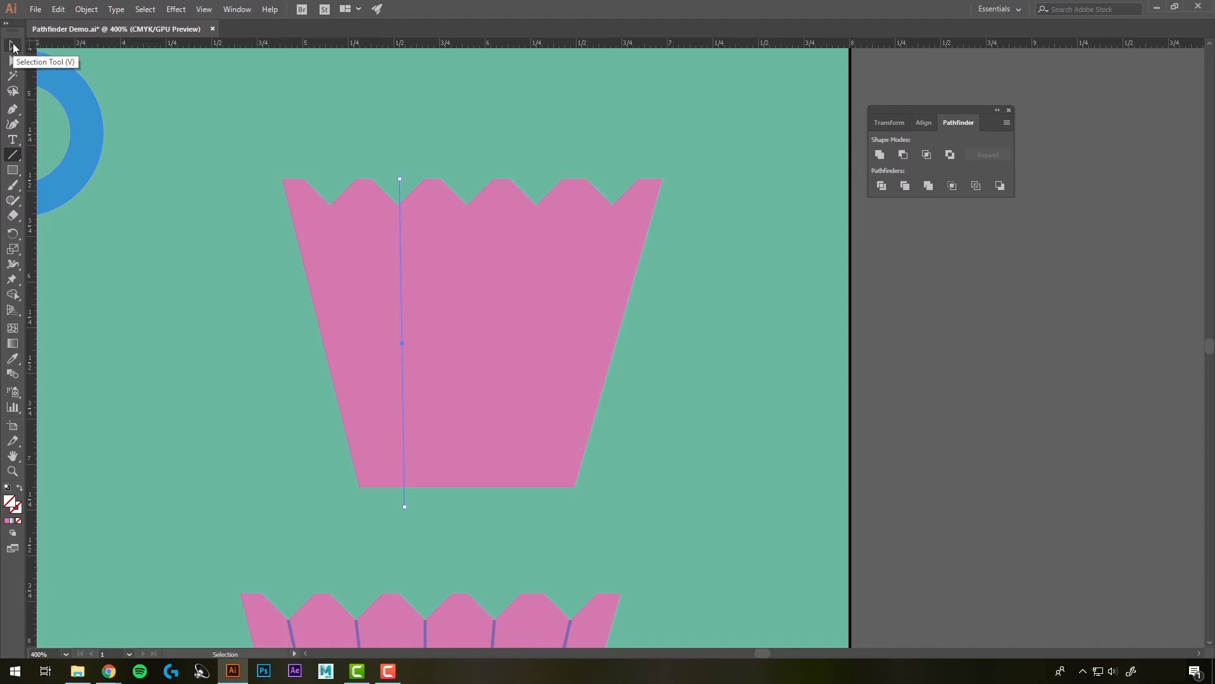
mouse_move(279, 202)
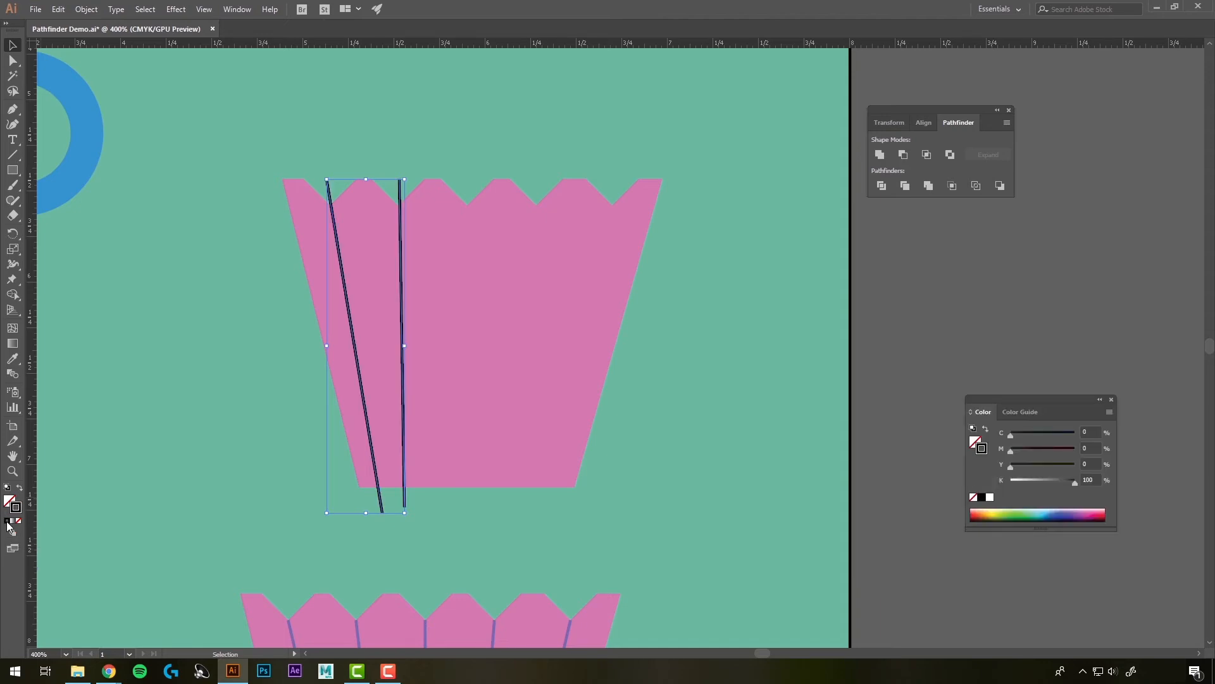
mouse_move(302, 429)
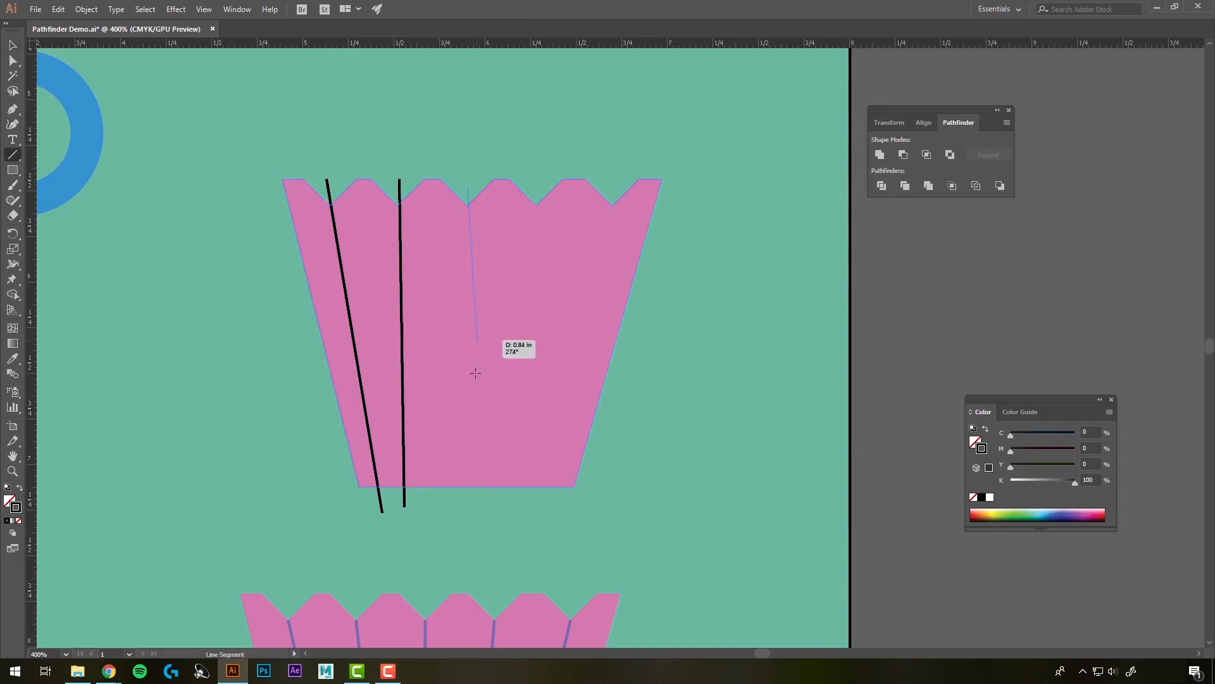
left_click_drag(467, 186, 455, 526)
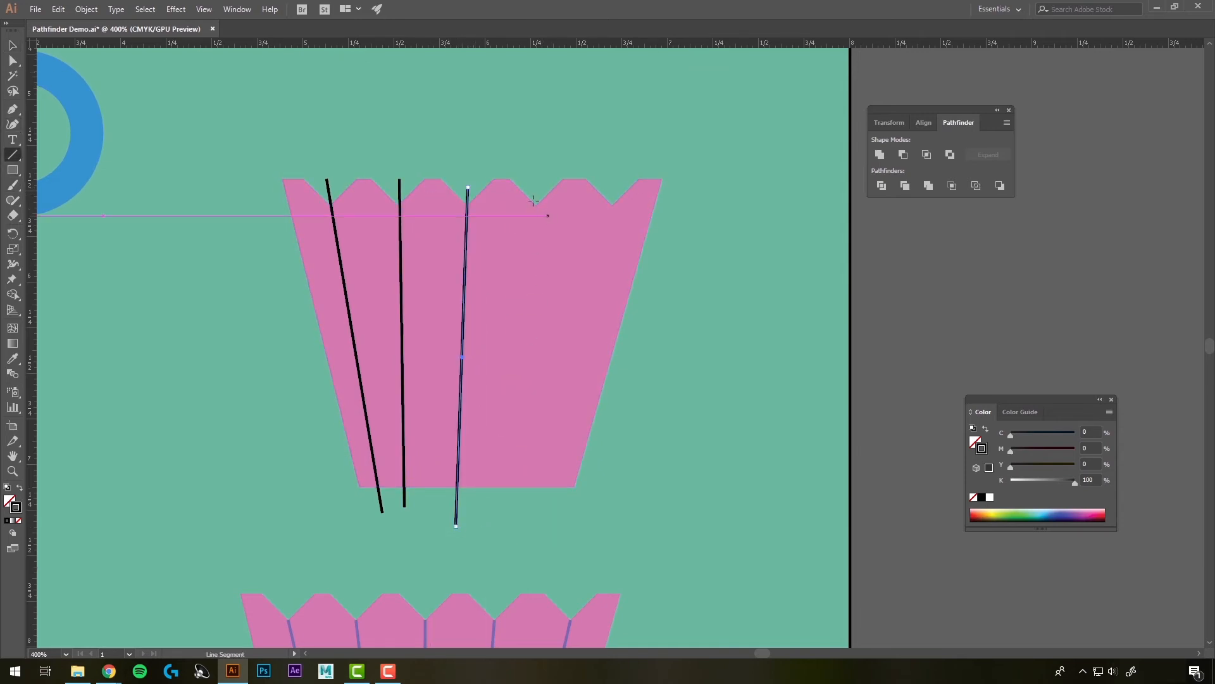
left_click_drag(467, 189, 508, 500)
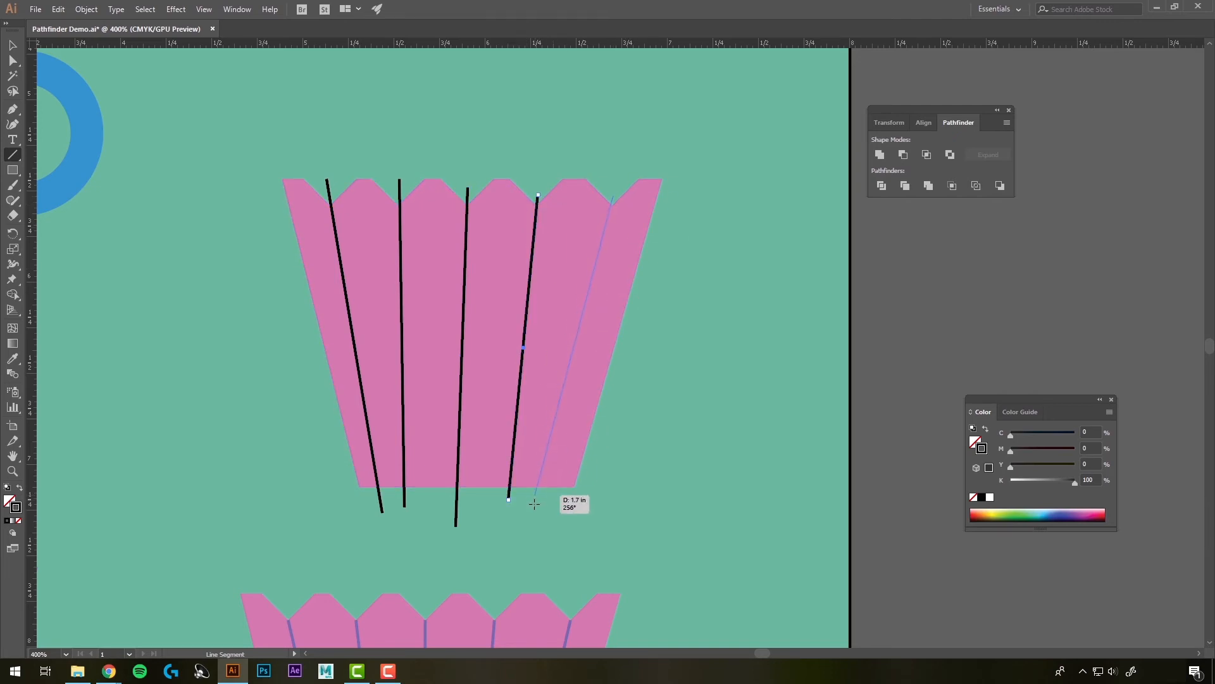
left_click_drag(533, 503, 548, 512)
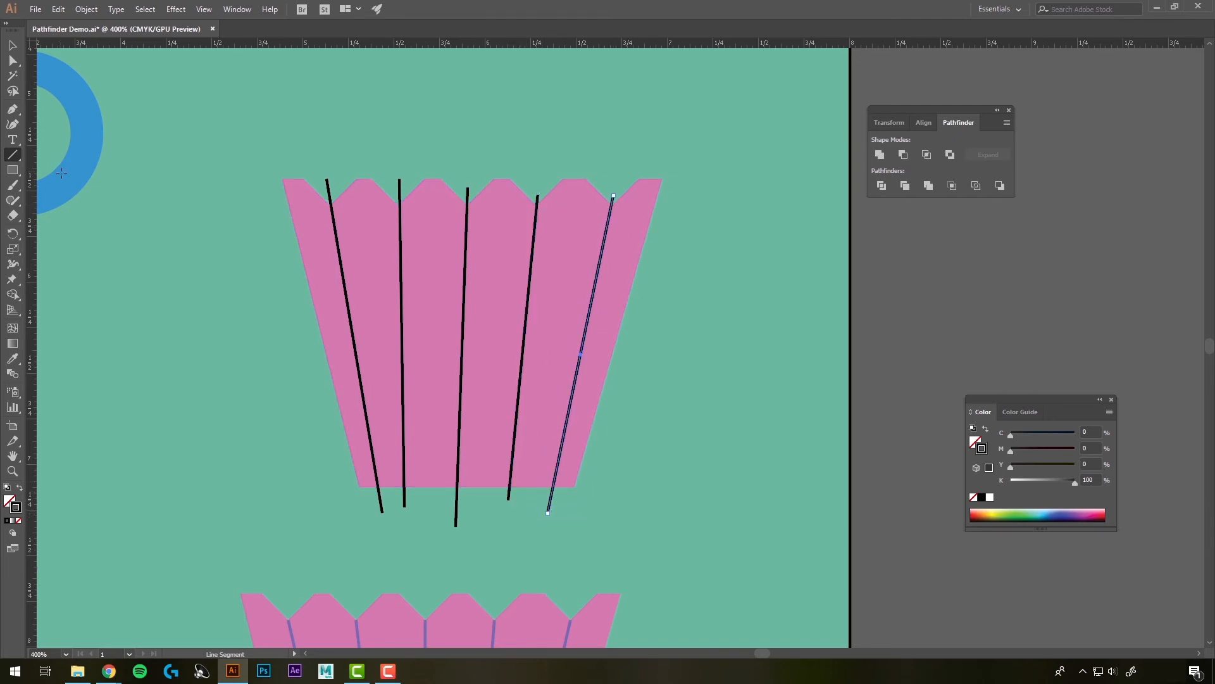
mouse_move(11, 47)
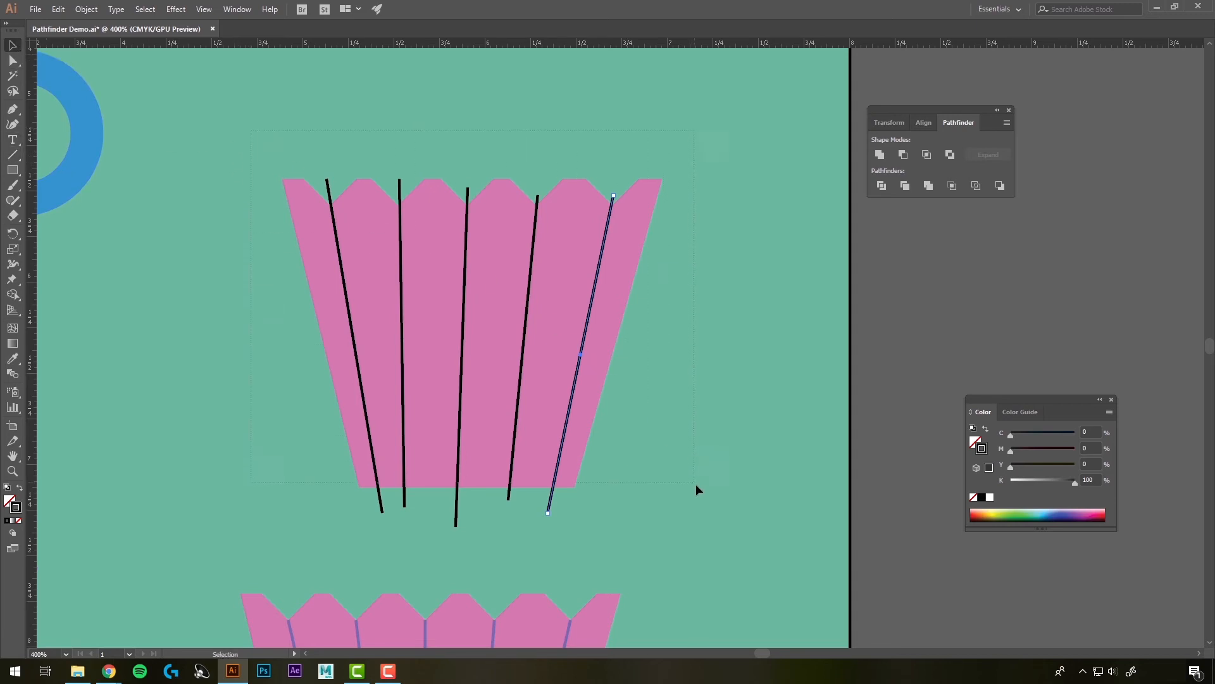
Step: Divide the selected wrapper and five lines into six grouped pleat panels via Pathfinder
left_click(881, 185)
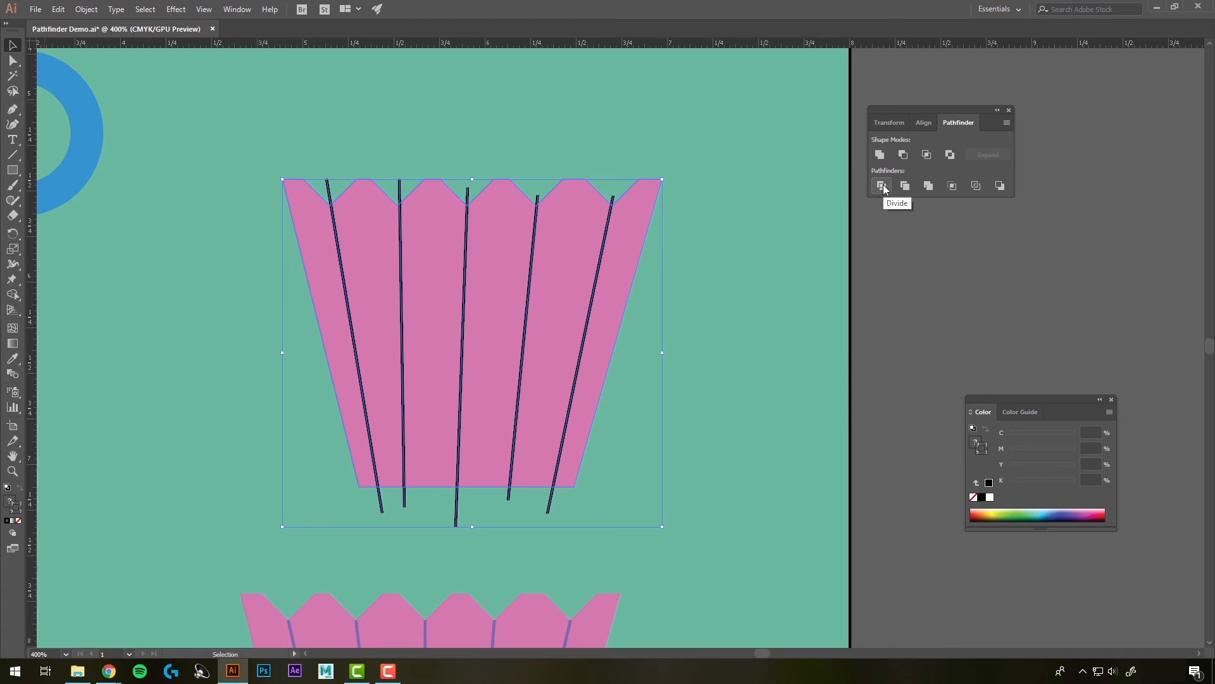
left_click(881, 185)
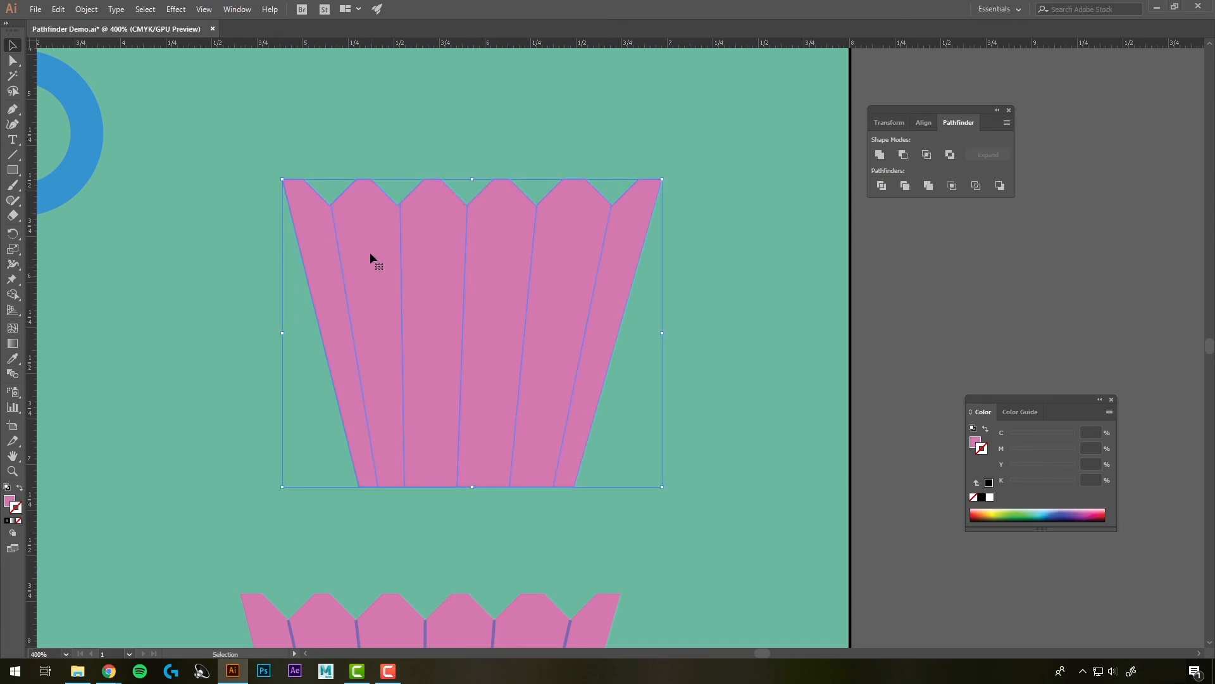
mouse_move(648, 254)
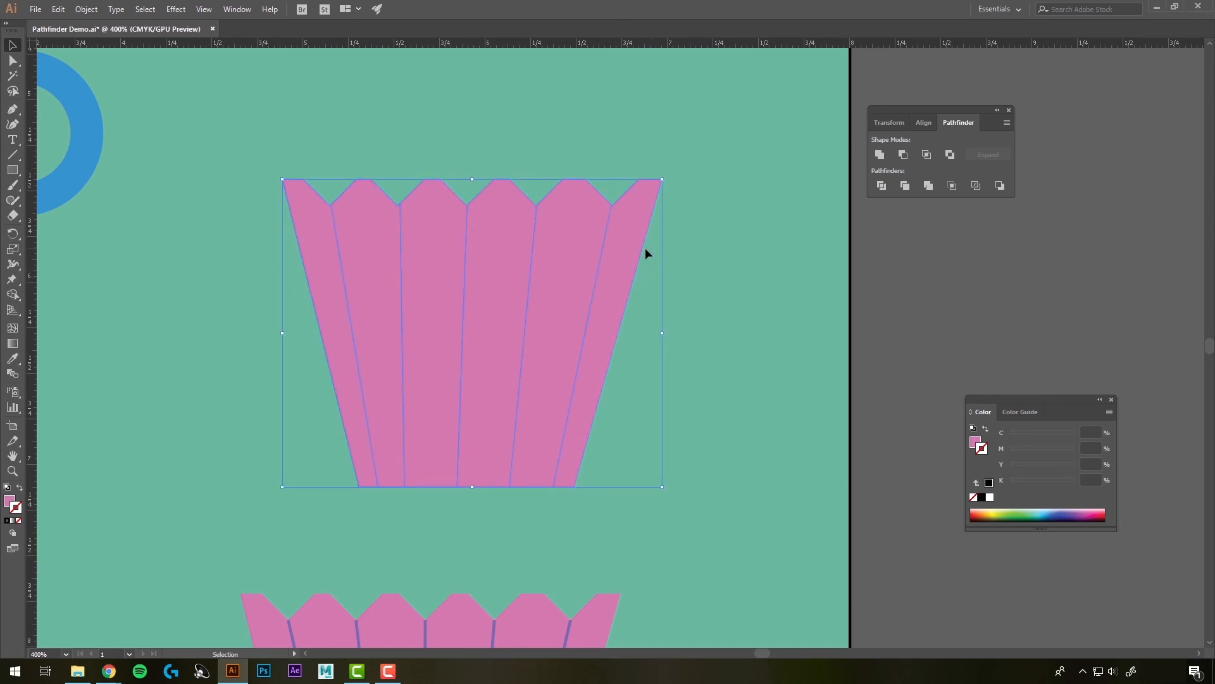
mouse_move(573, 262)
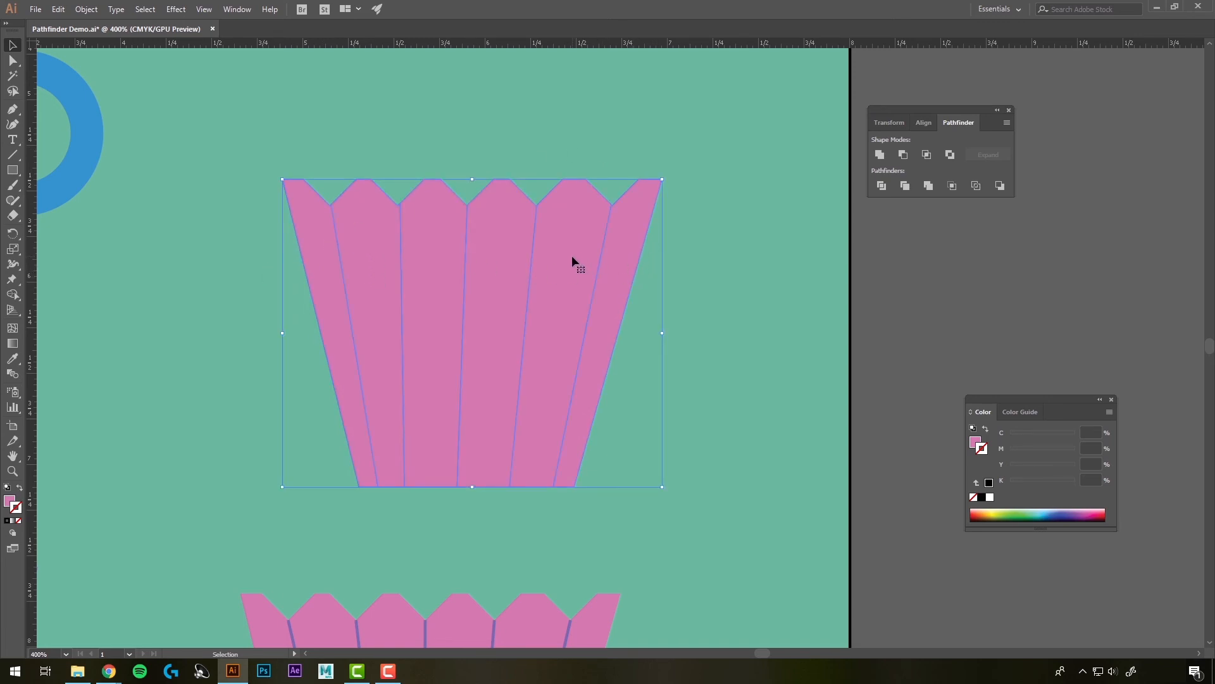
right_click(574, 262)
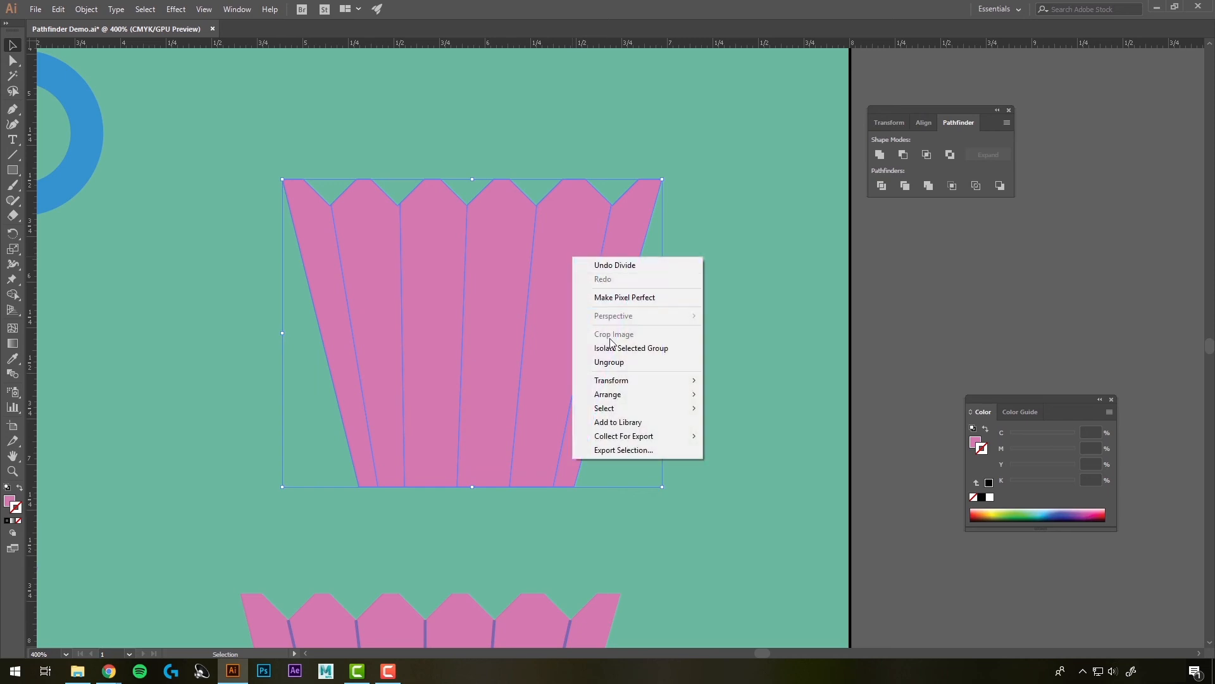
left_click(739, 322)
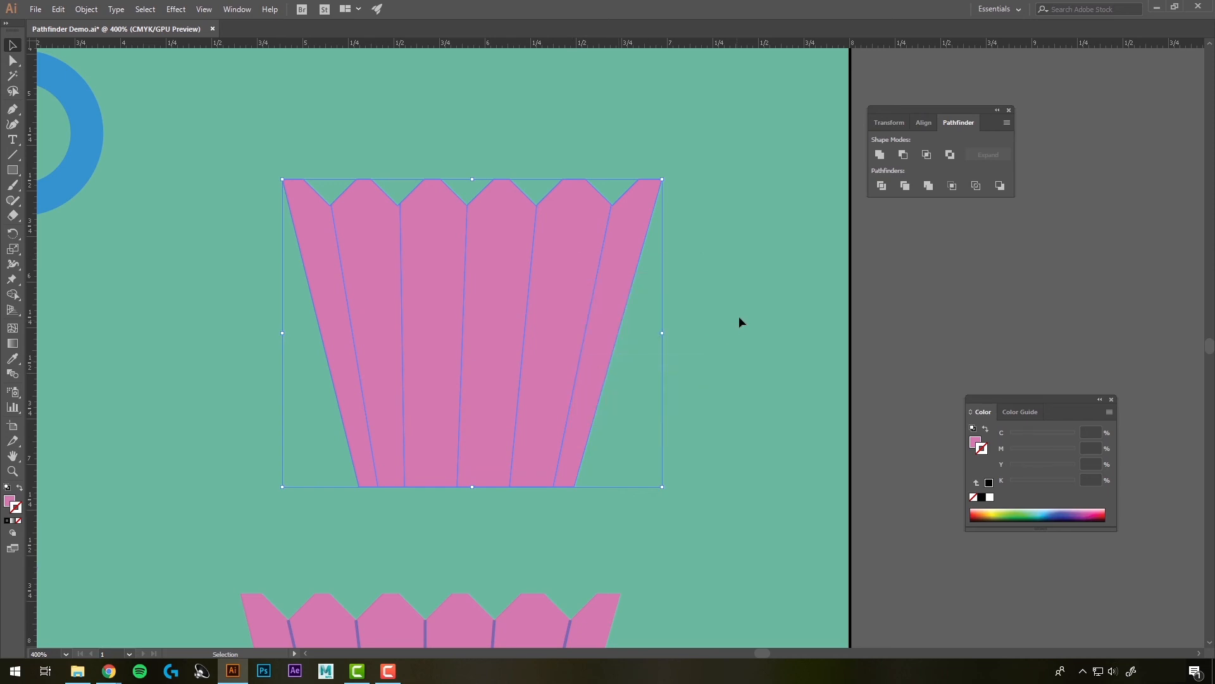
Step: Recolour every other pleat with fill 14505E for a striped pink-and-teal liner
left_click_drag(612, 333, 612, 295)
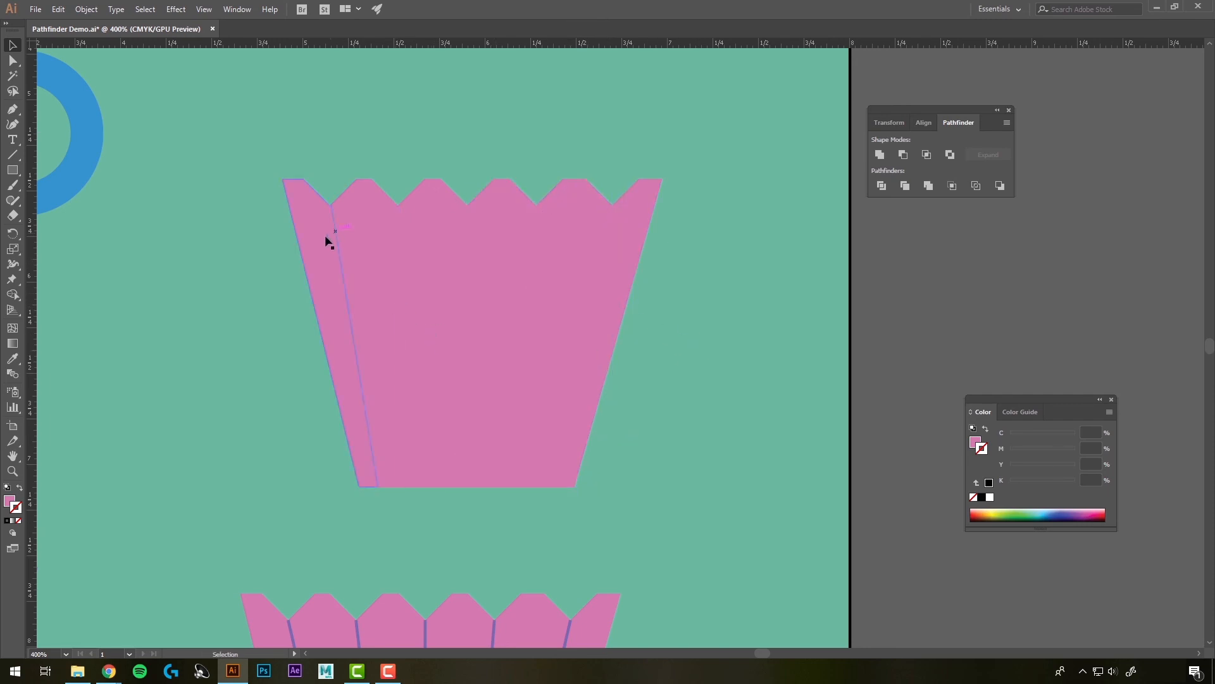
left_click(534, 243)
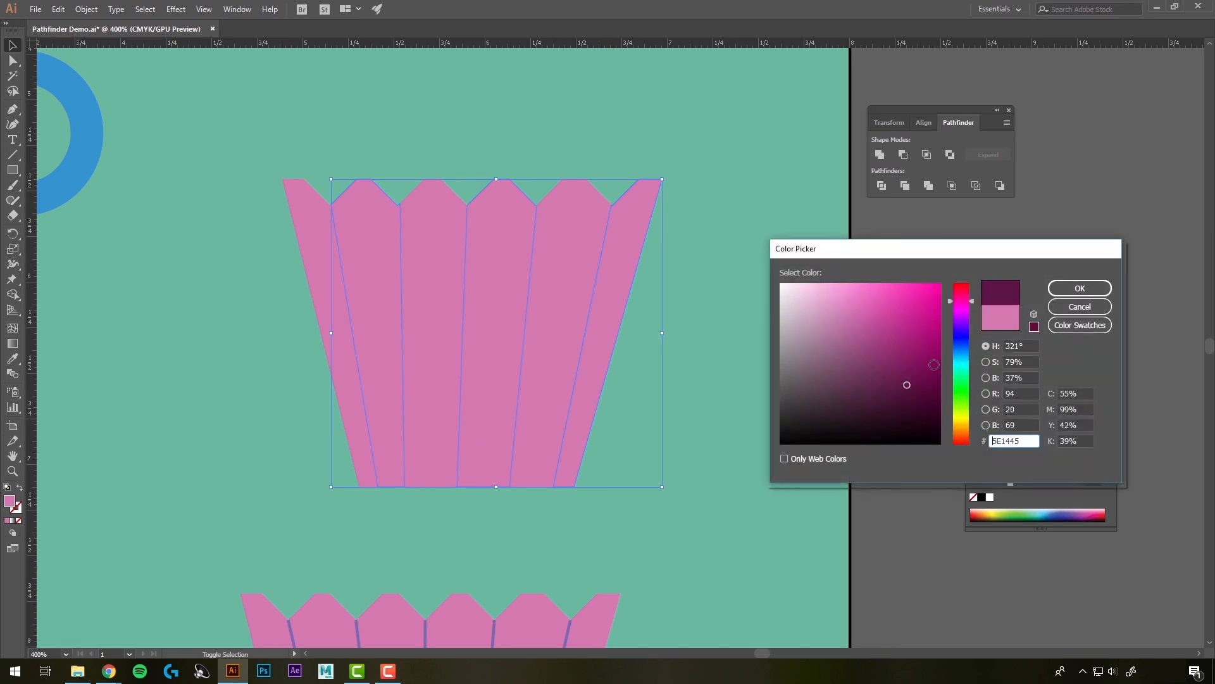
left_click(961, 358)
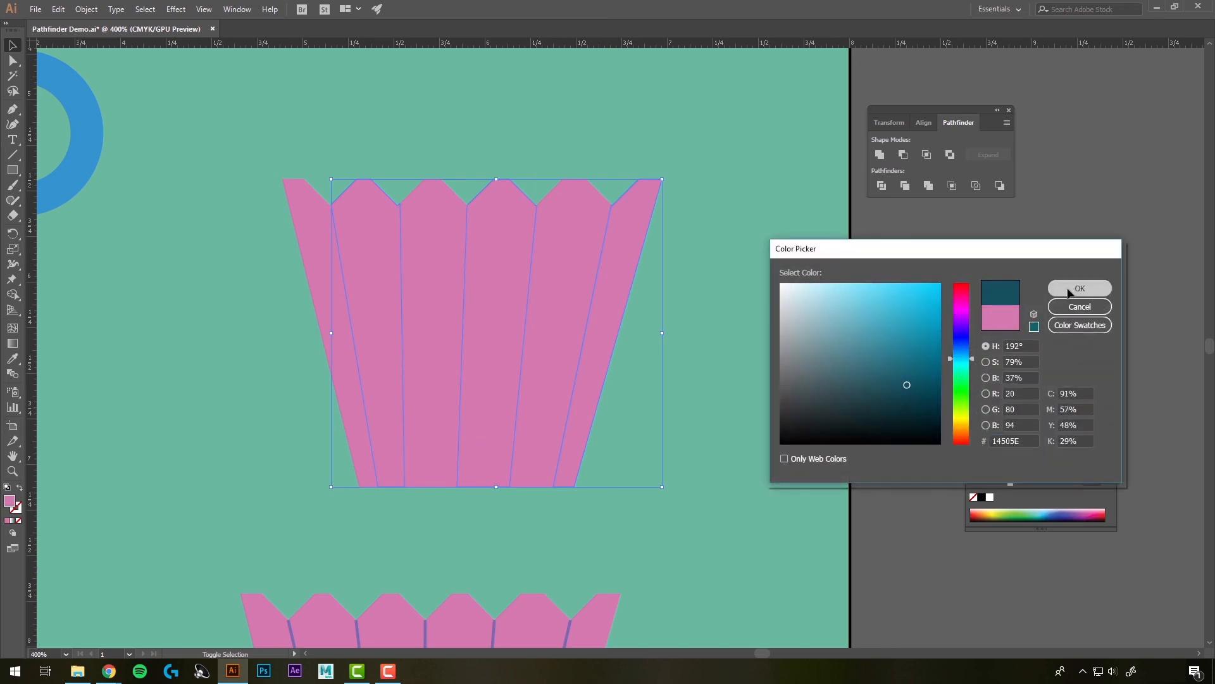
left_click(1078, 288)
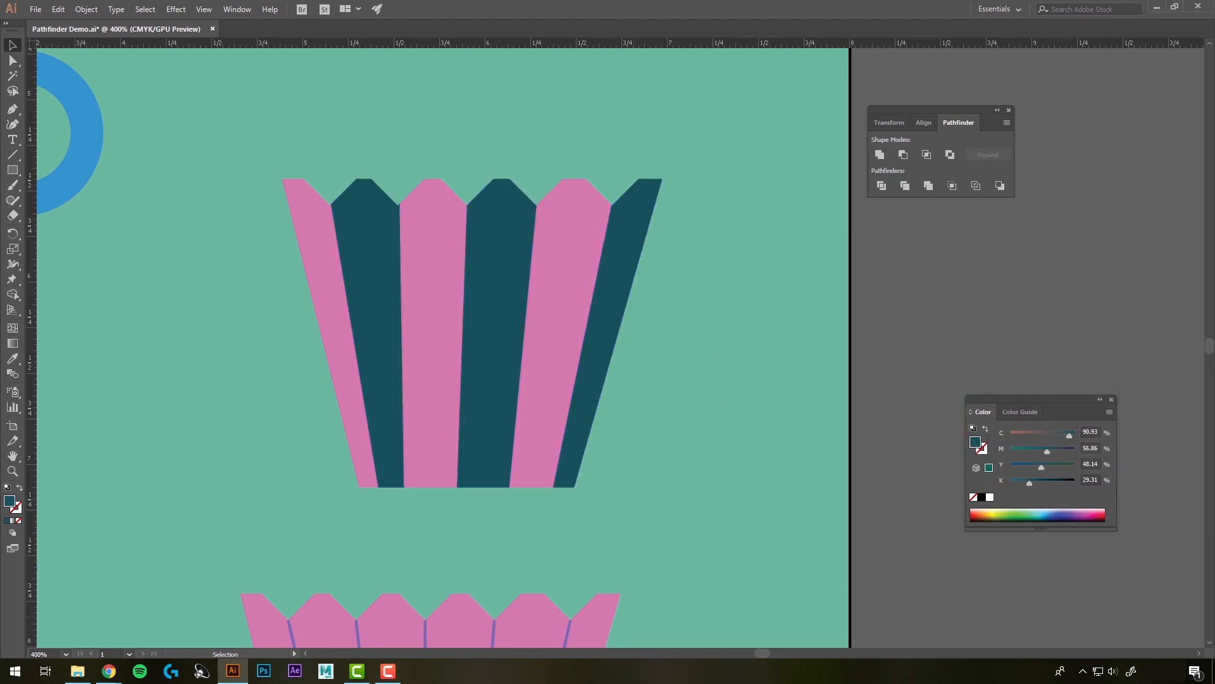